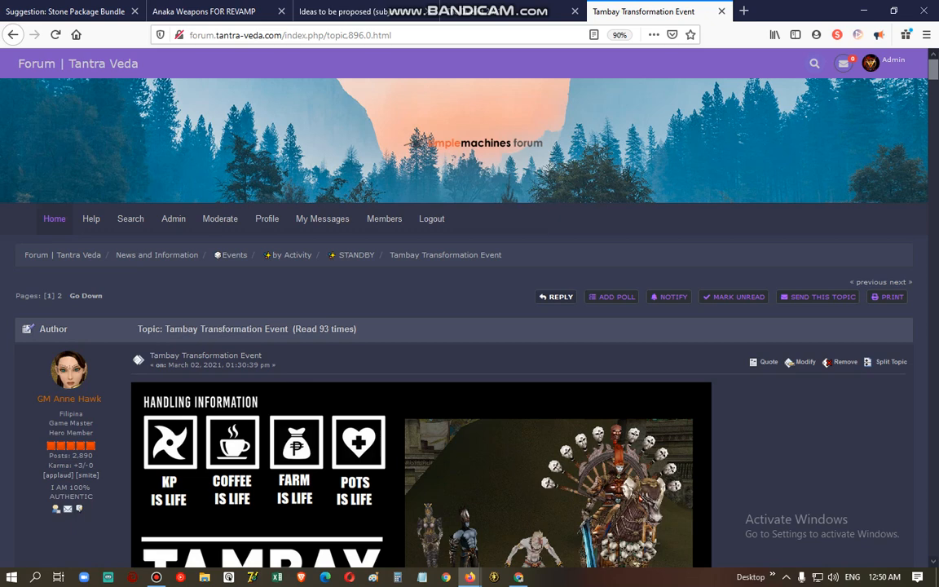
Scroll the Tambay Transformation Event post down to its RANDOM REWARDS section
scroll("down", 3)
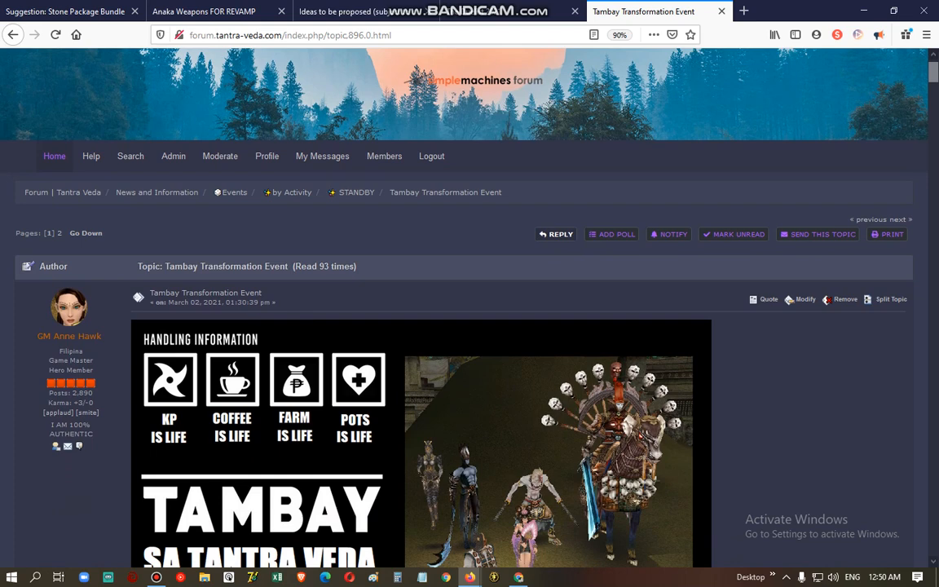
scroll("down", 3)
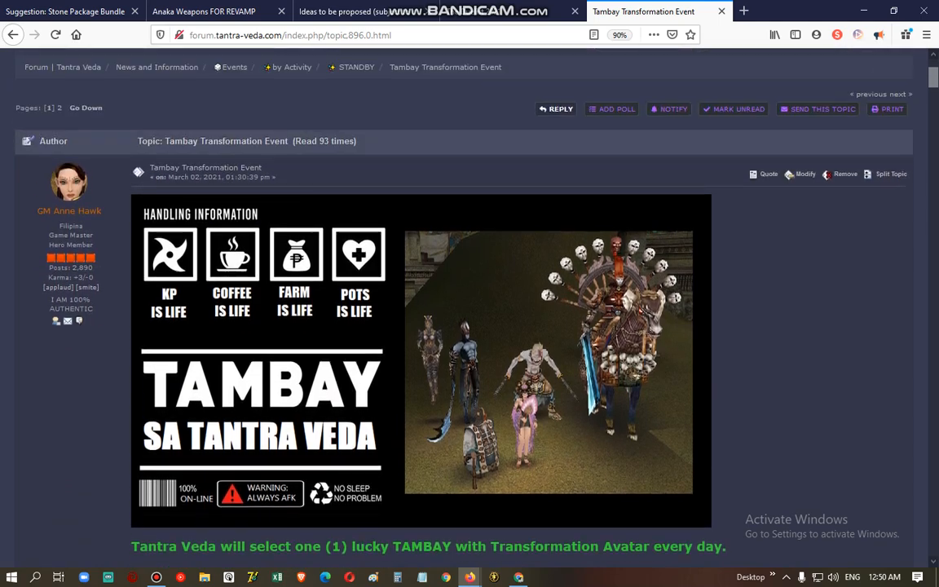
scroll("down", 3)
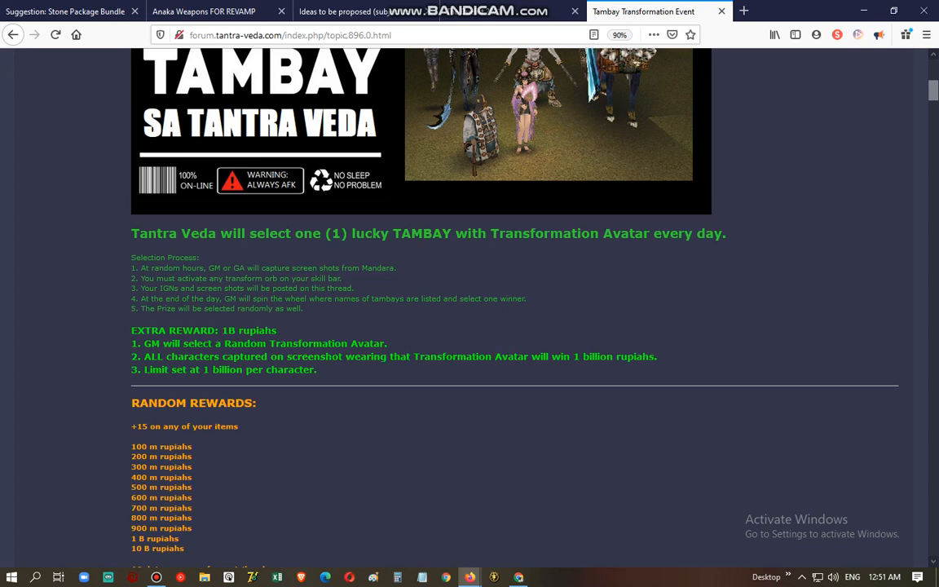
left_click_drag(222, 330, 287, 343)
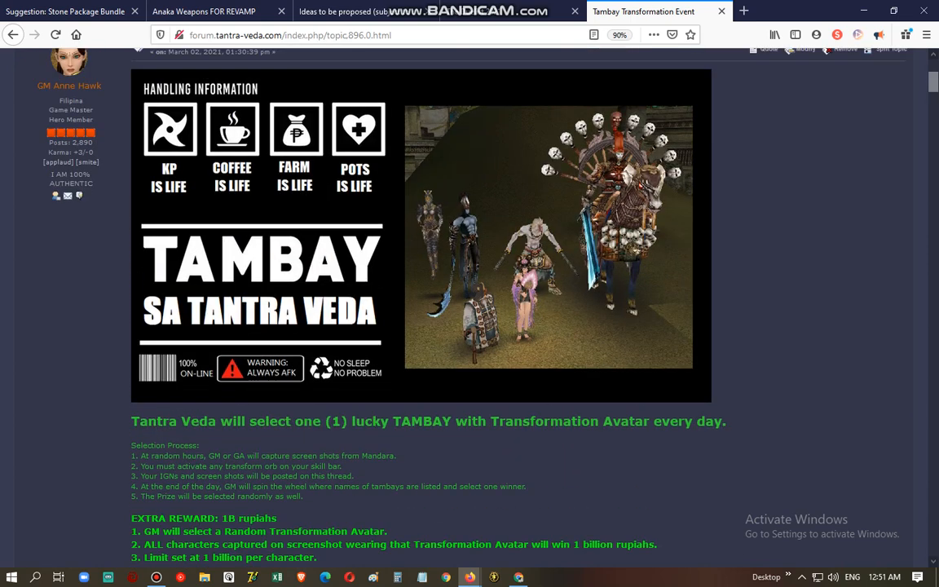
scroll("down", 3)
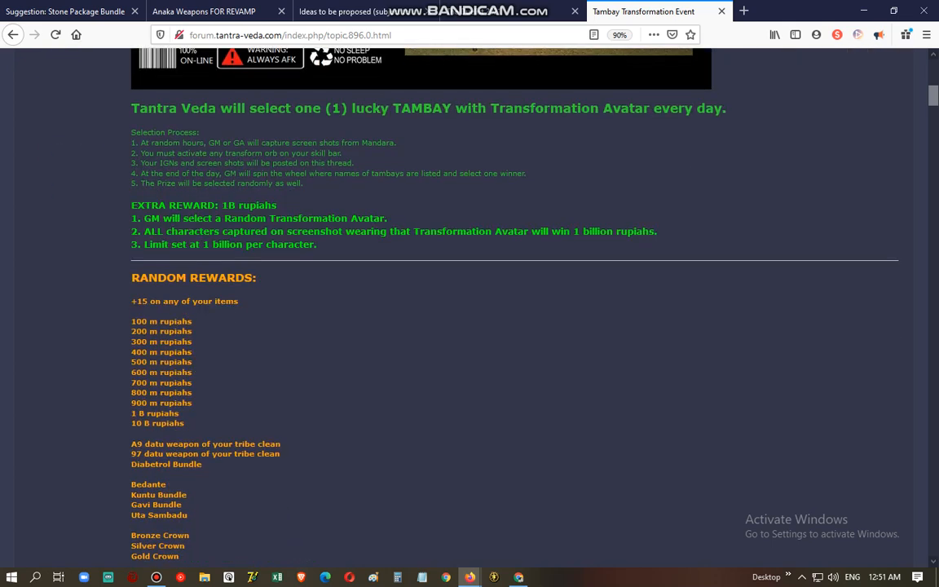
scroll("down", 3)
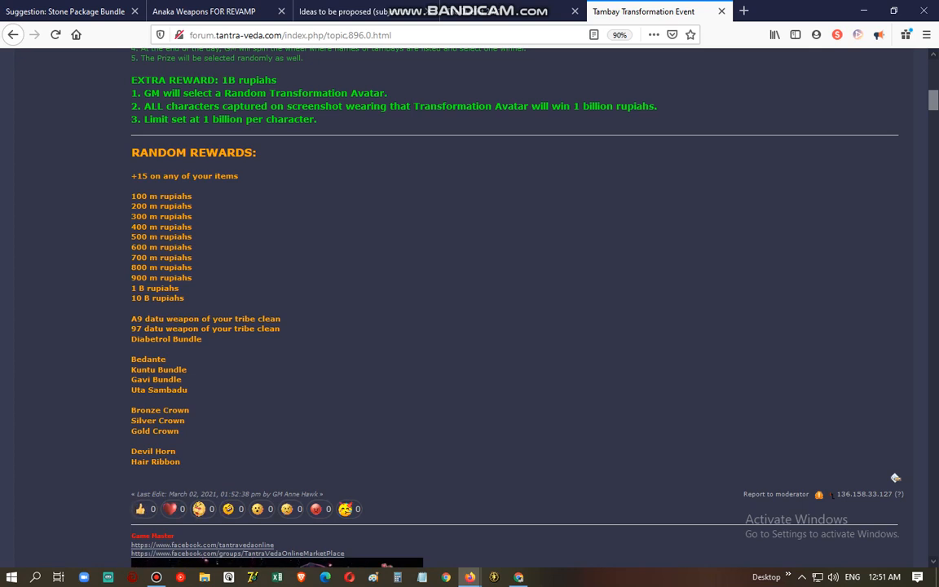
Select the full Random Rewards item list and copy it for the prize wheel
left_click_drag(130, 177, 193, 231)
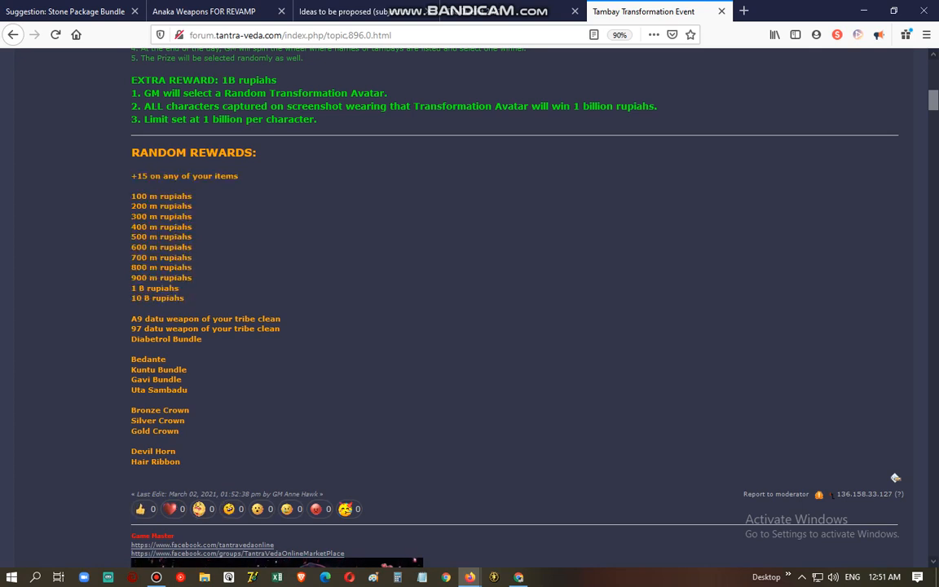
left_click_drag(130, 196, 205, 297)
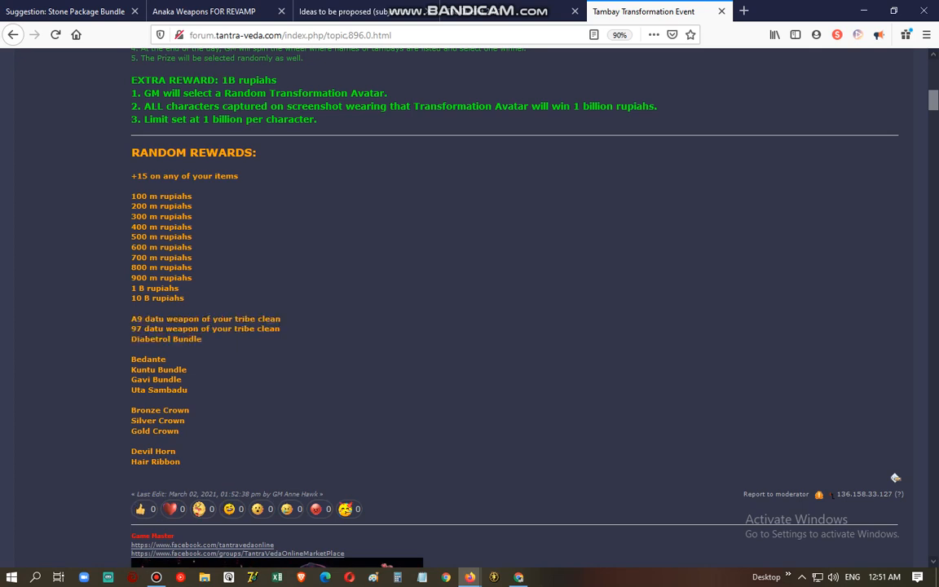
left_click_drag(130, 358, 188, 390)
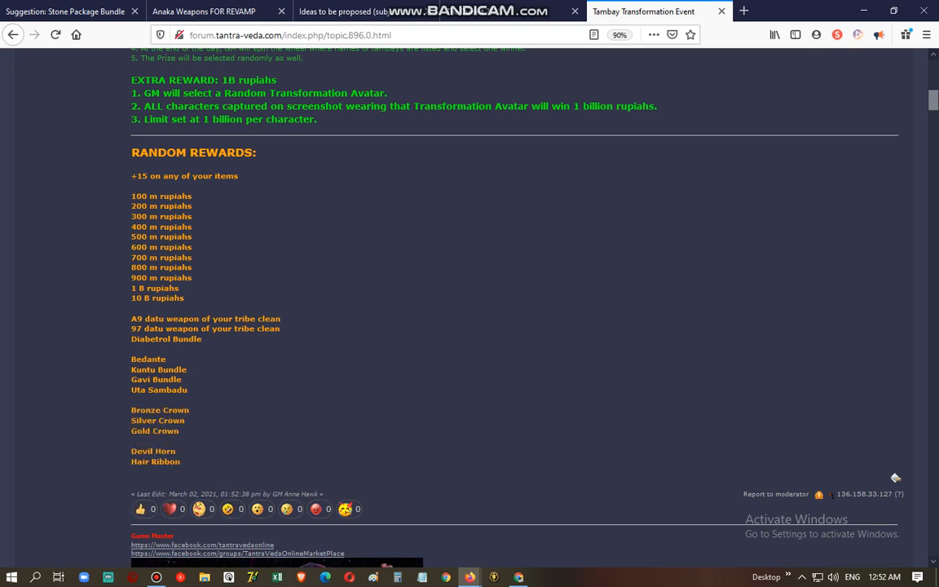
left_click_drag(130, 176, 173, 459)
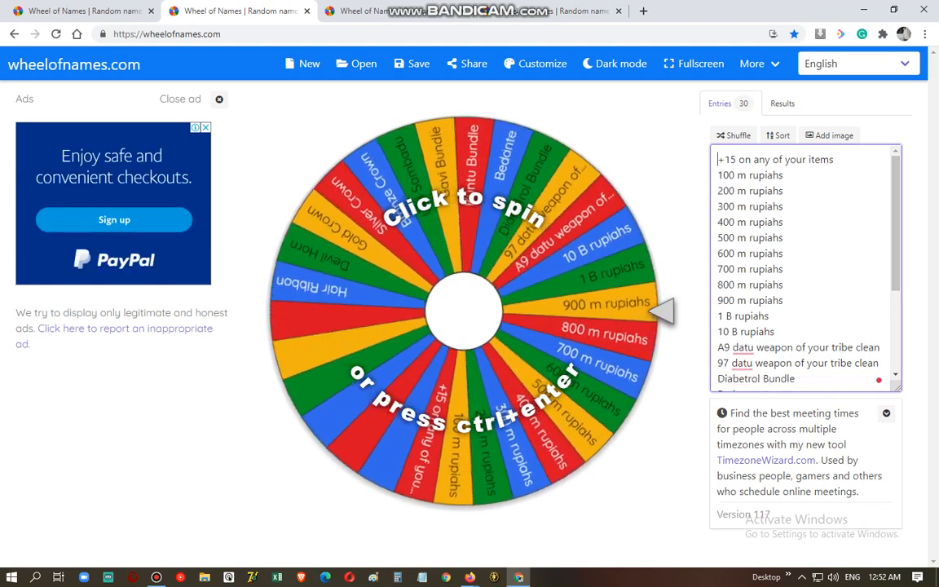
Trim the wheel's reward entries to 24, then return to the forum event topic
left_click(473, 310)
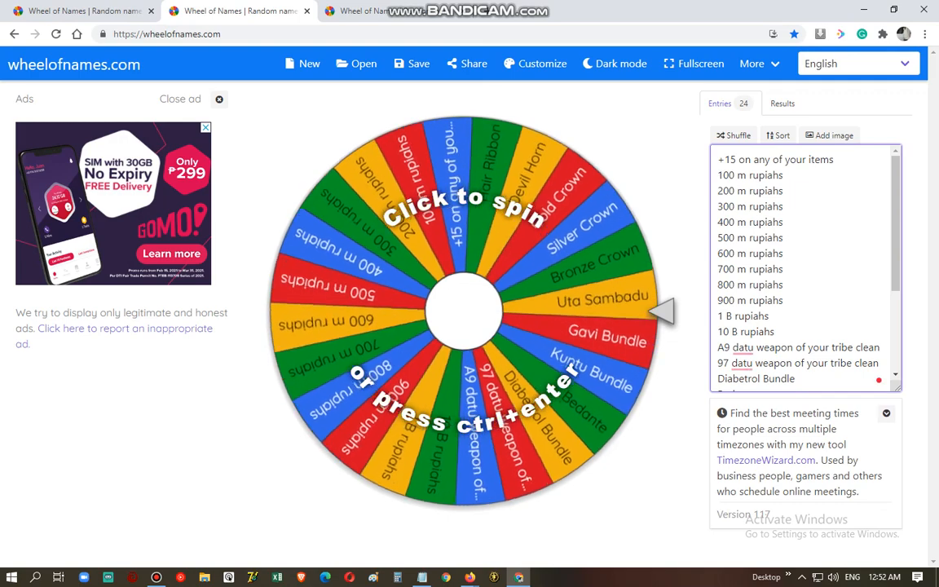
left_click(464, 309)
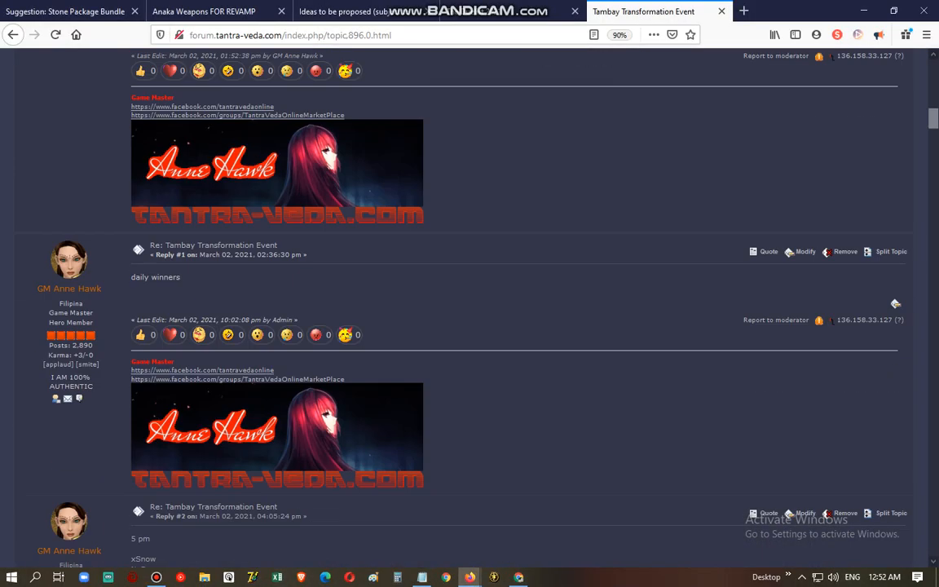
Copy the 5 pm and 6 pm reply winner names into a new Notepad participant list
scroll("down", 3)
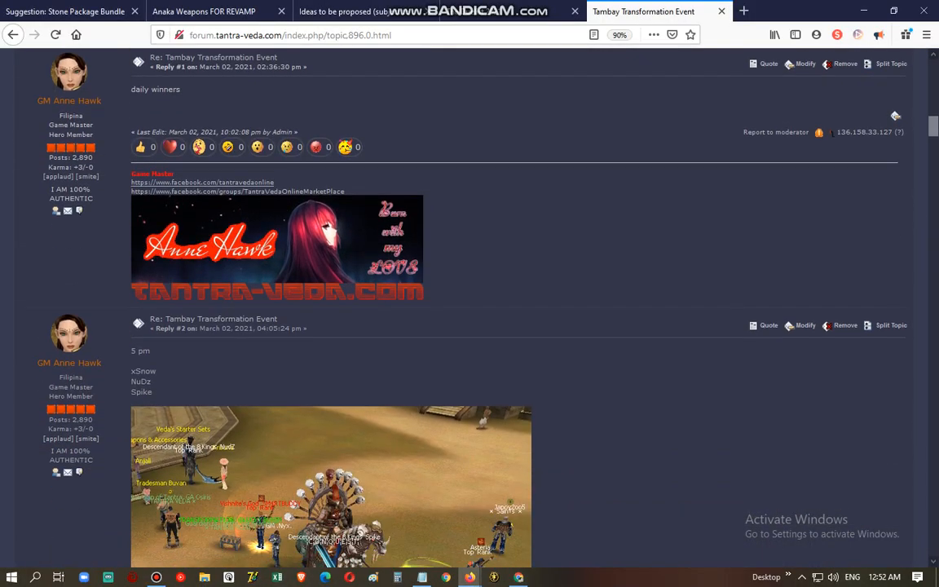
scroll("down", 3)
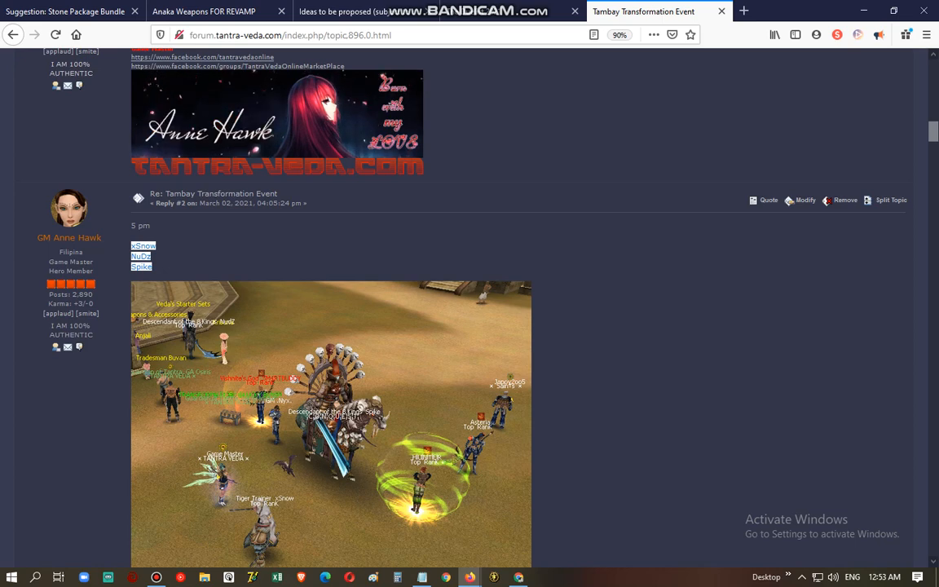
left_click(421, 577)
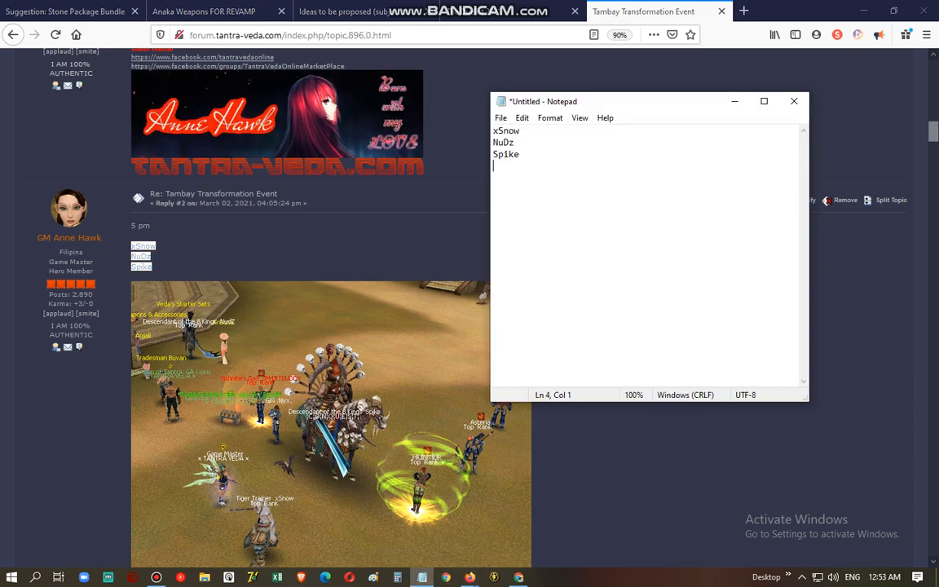
left_click_drag(545, 101, 633, 70)
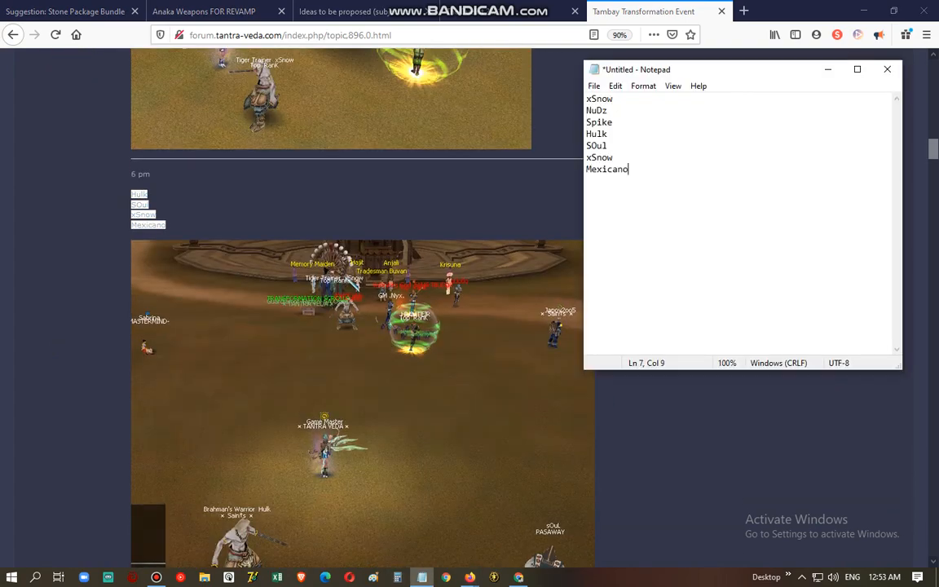
left_click(887, 69)
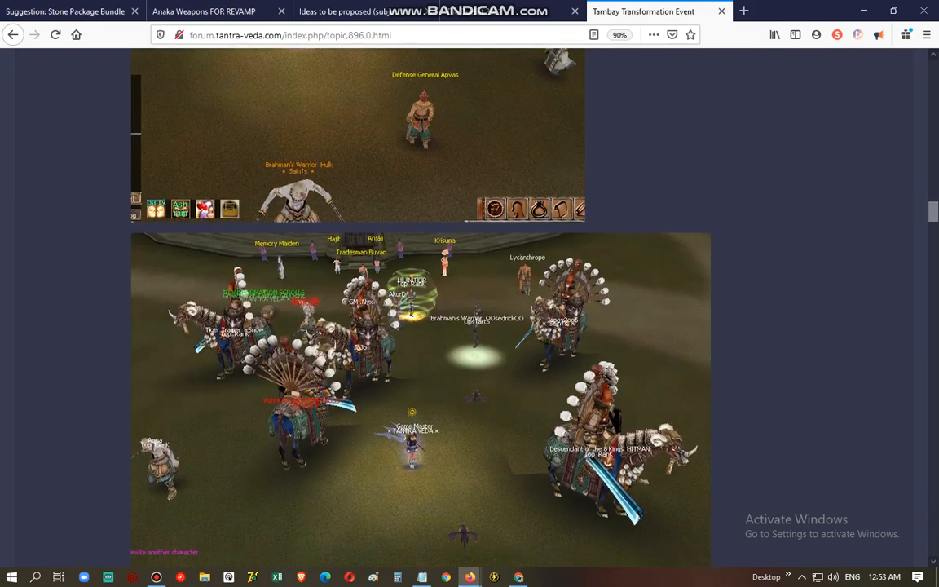
scroll("down", 3)
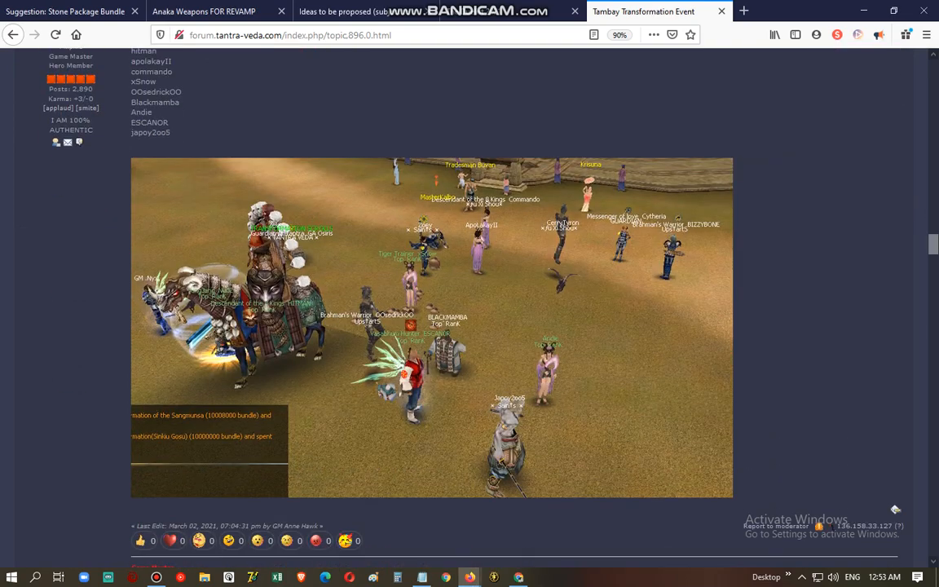
scroll("down", 3)
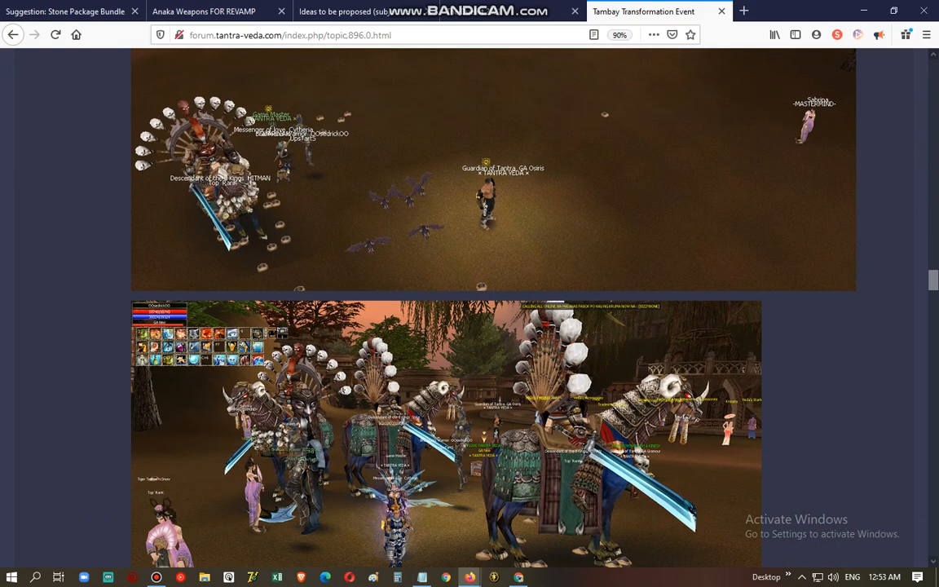
Append the 11PM reply's winner names to the Notepad participant list
scroll("down", 3)
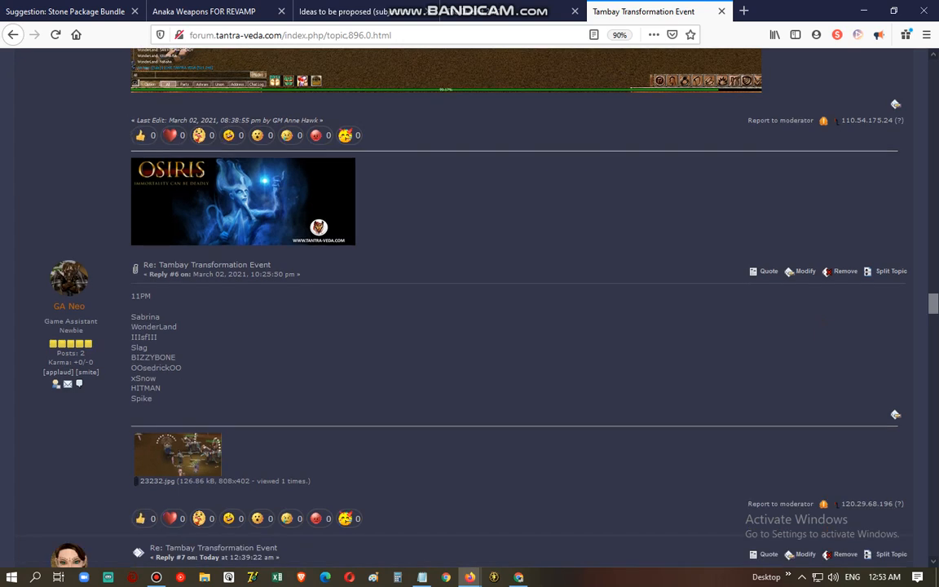
left_click_drag(145, 317, 152, 398)
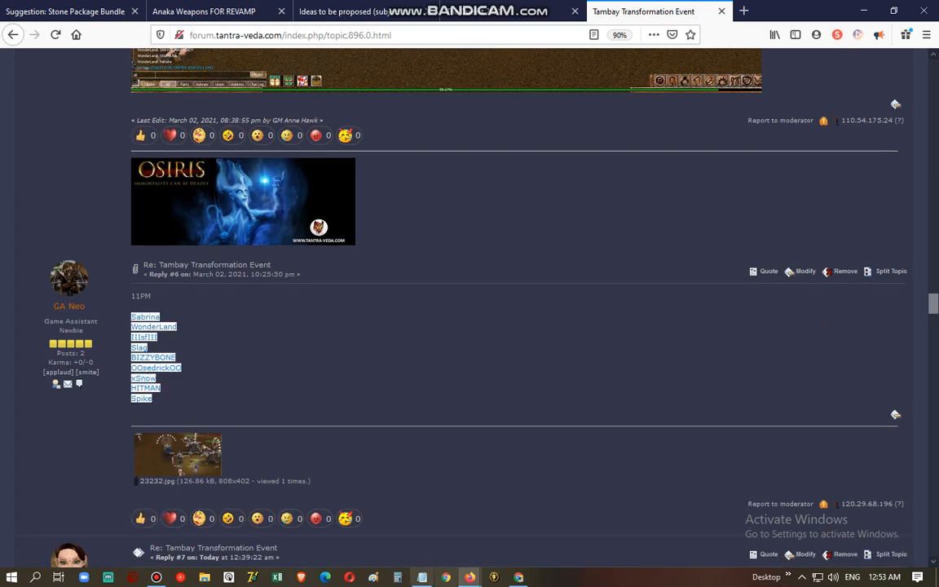
left_click(417, 578)
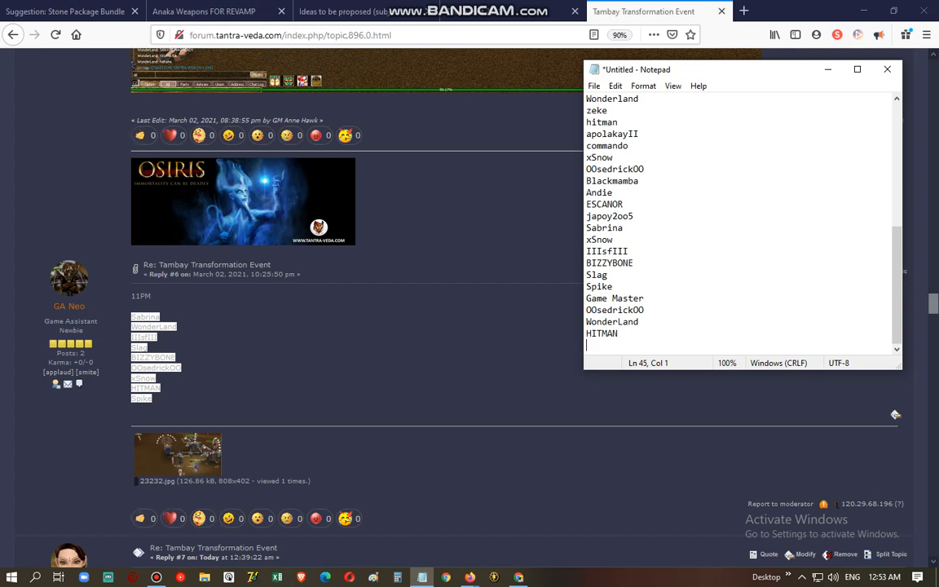
left_click(887, 69)
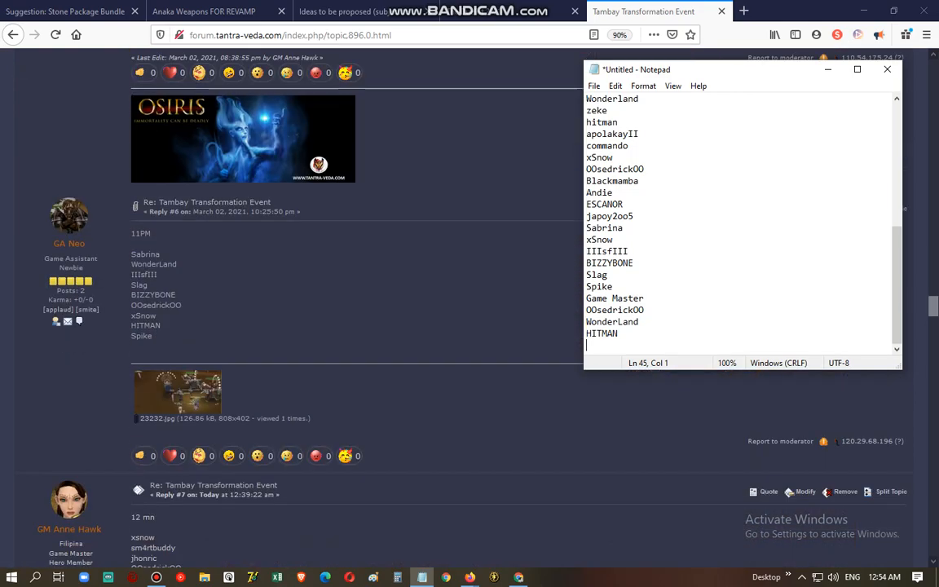
scroll("down", 3)
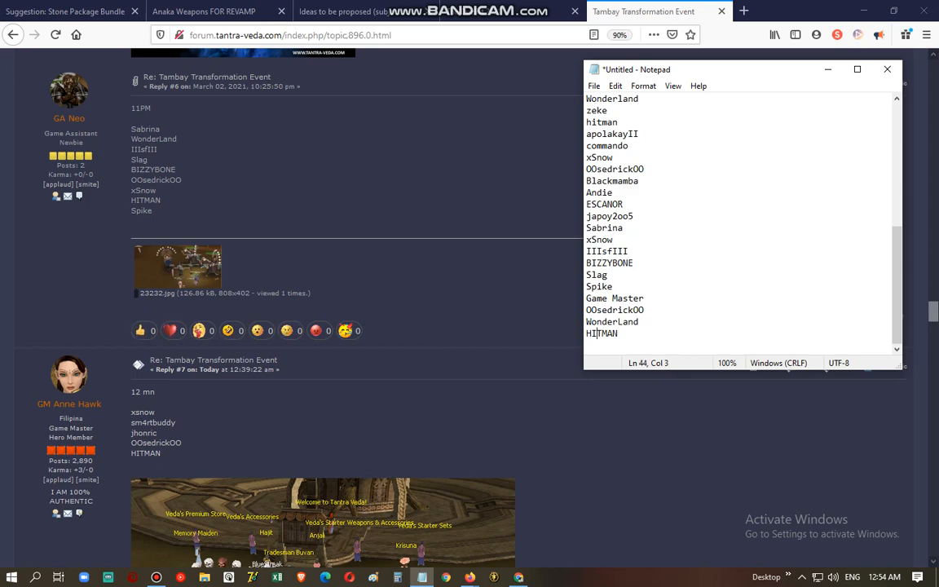
scroll("down", 3)
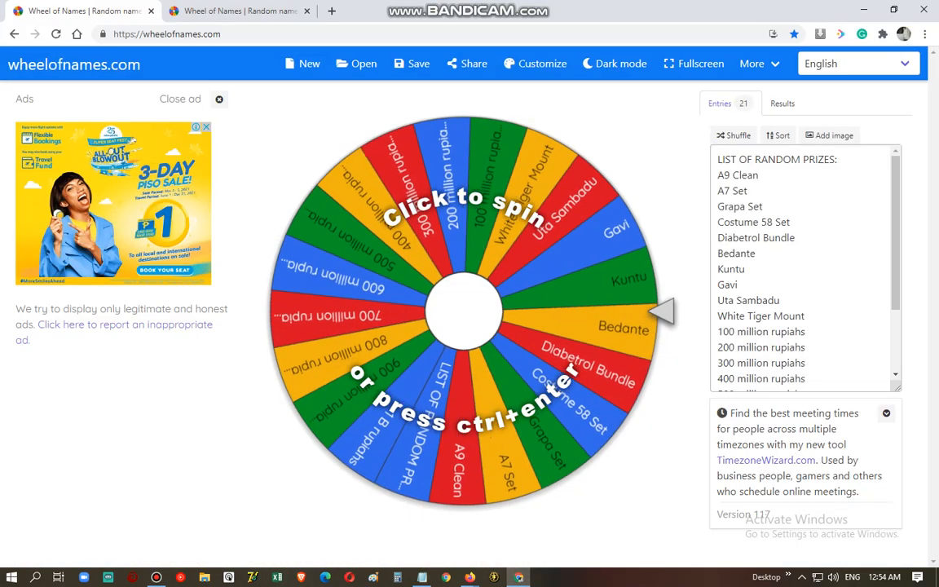
left_click(460, 310)
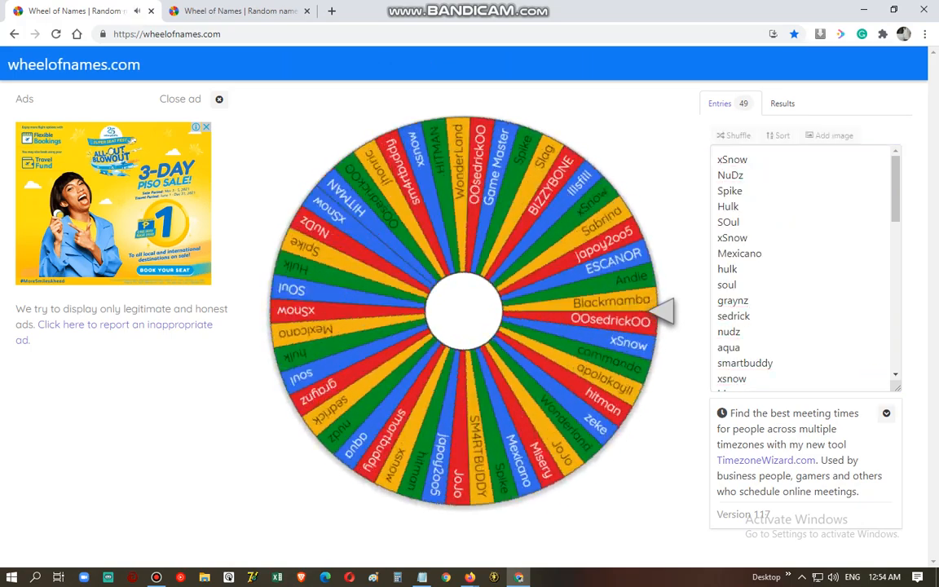
left_click(340, 9)
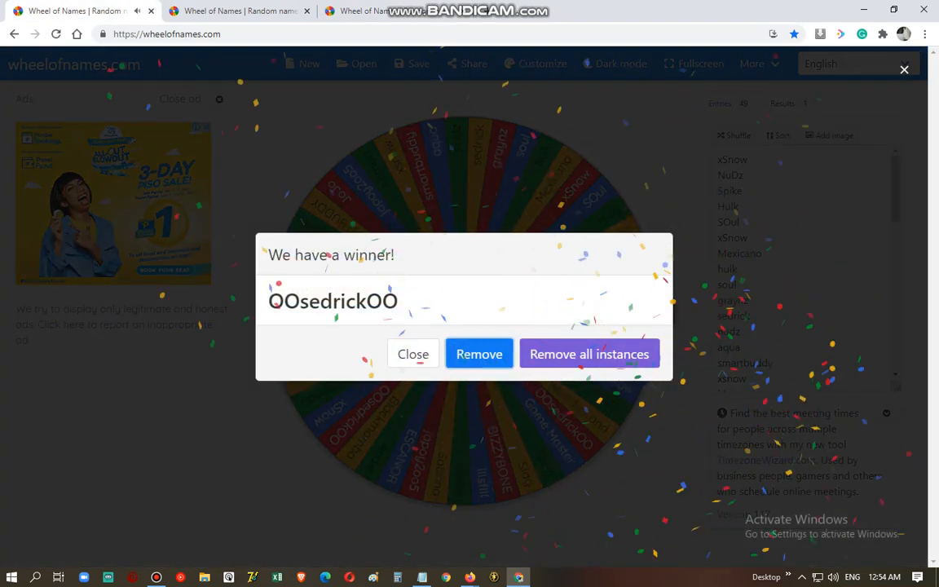
left_click(416, 574)
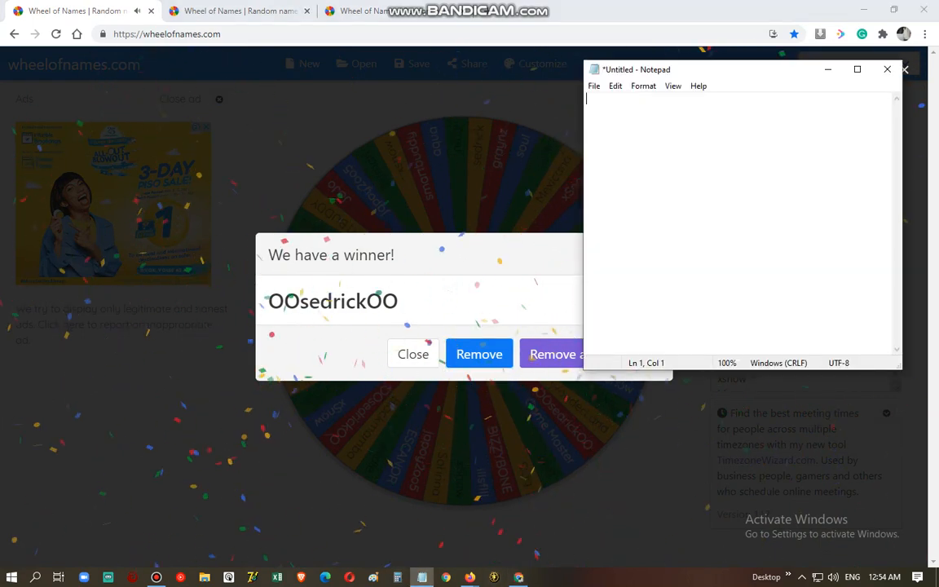
type("Sedrick")
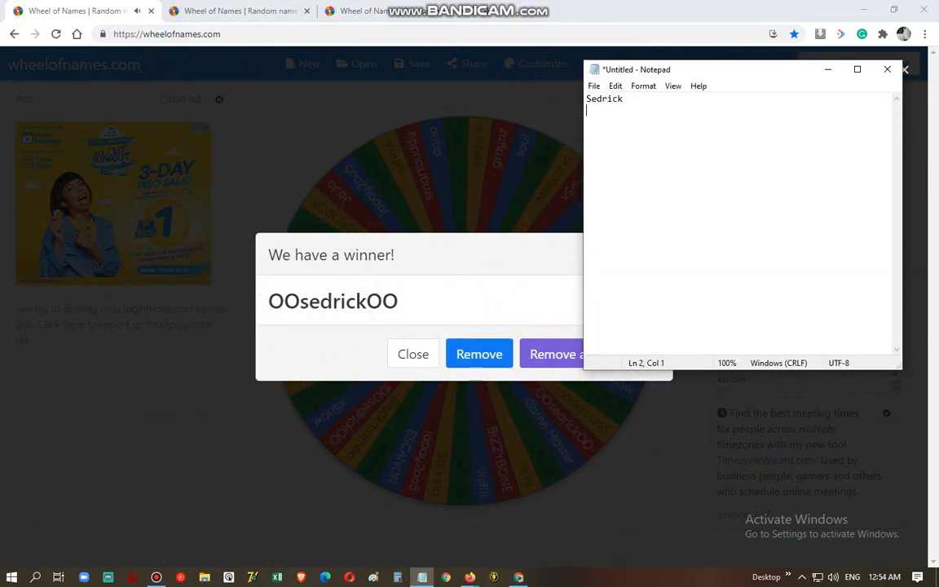
left_click(887, 69)
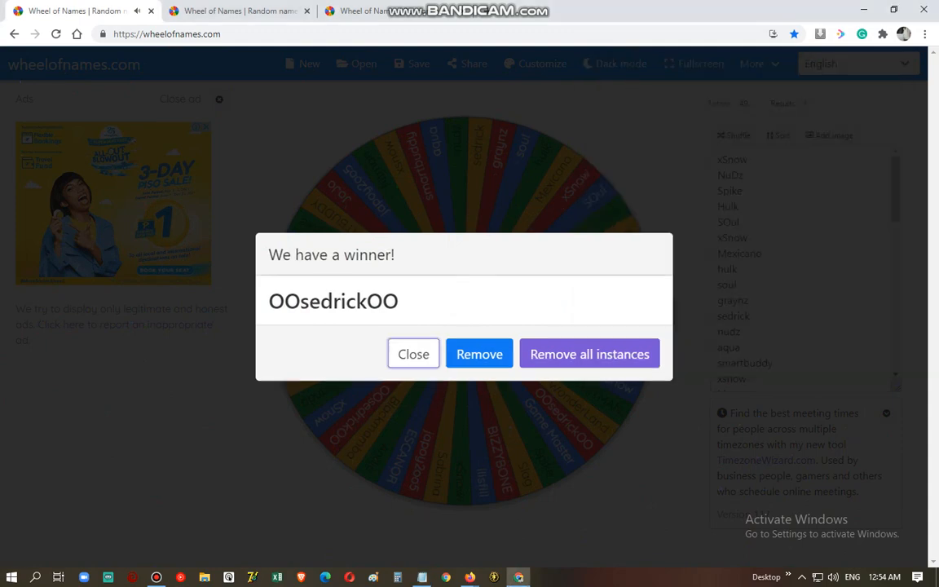
Spin the prize wheel, drawing A9 datu weapon of your tribe clean
left_click(415, 354)
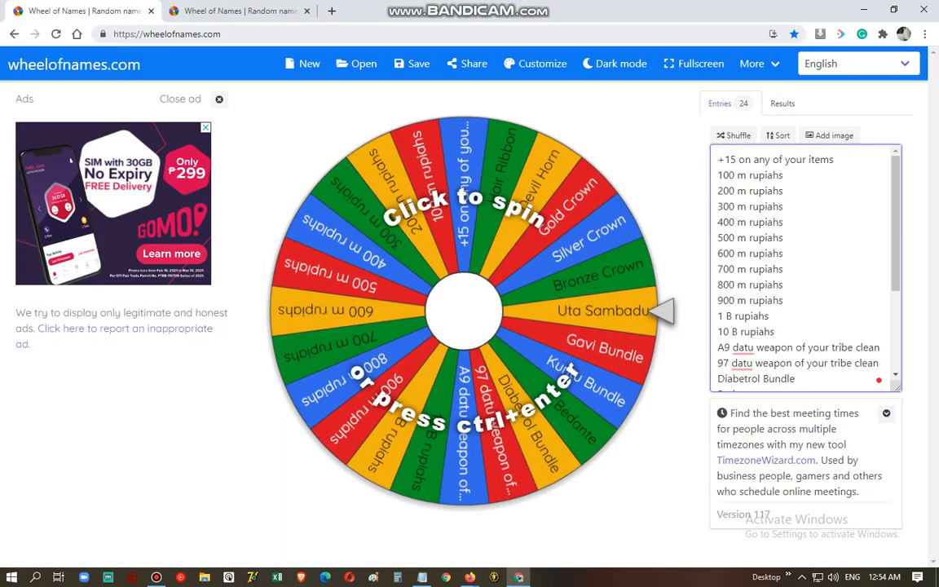
left_click(466, 311)
type("A9")
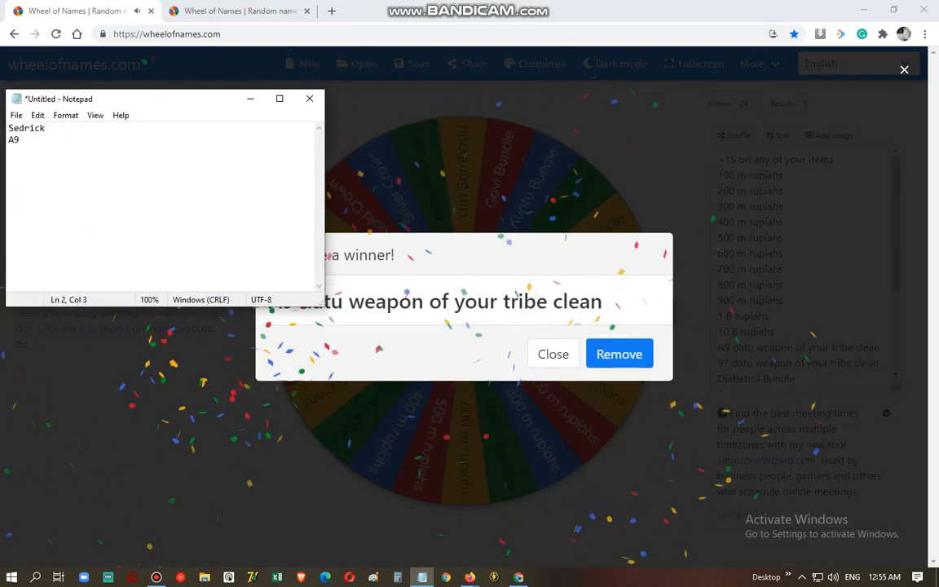
Record 'datu weapon of your tribe clean' under Sedrick in the Notepad notes
type("datu")
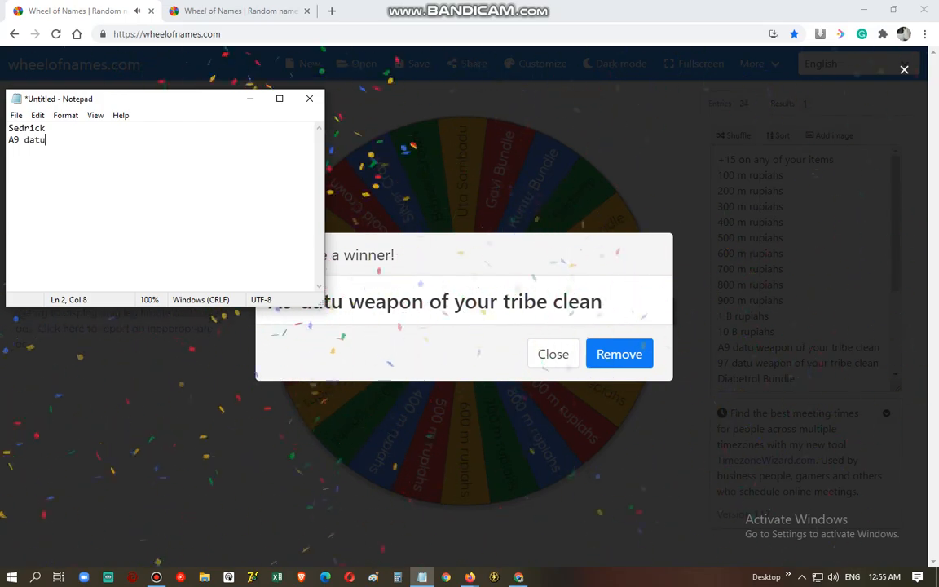
type("weapo")
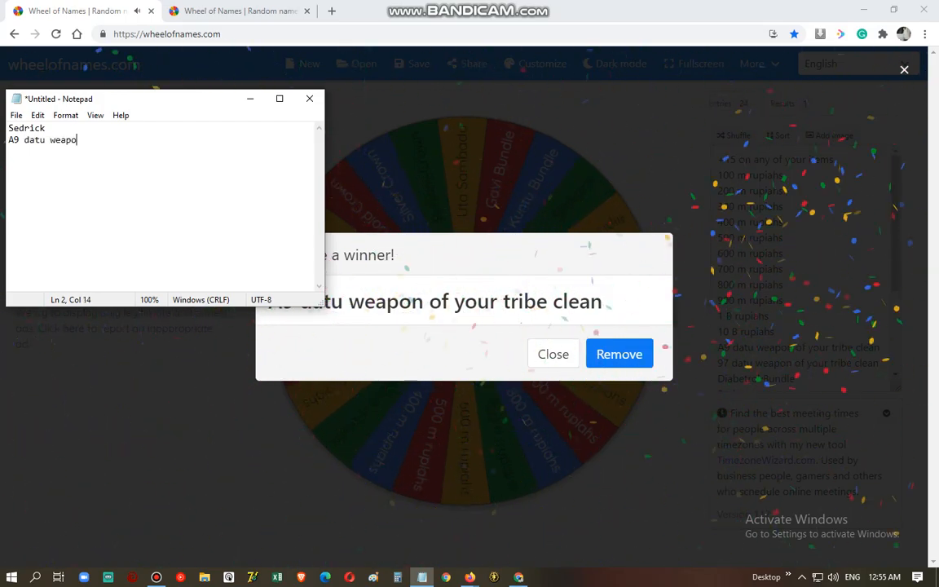
type("n of your t")
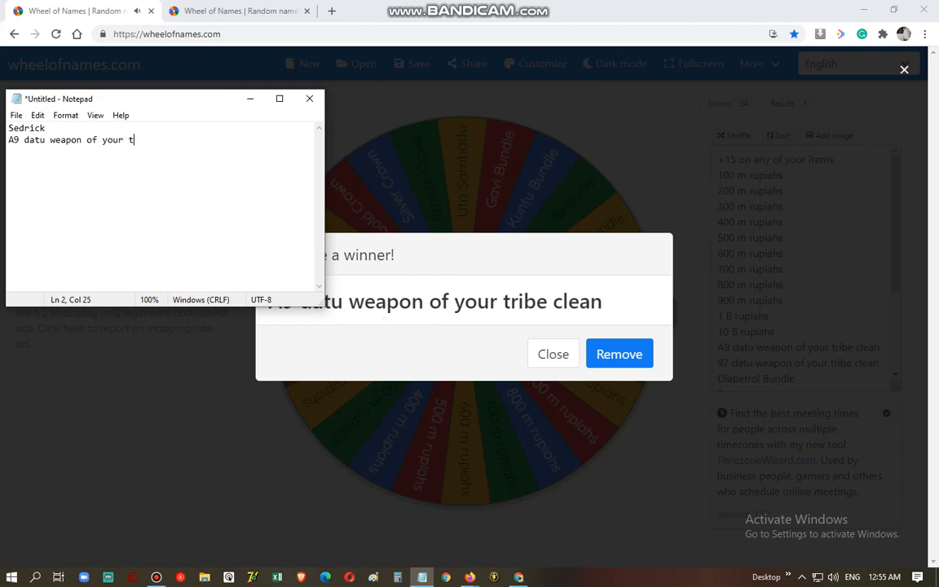
type("ribe")
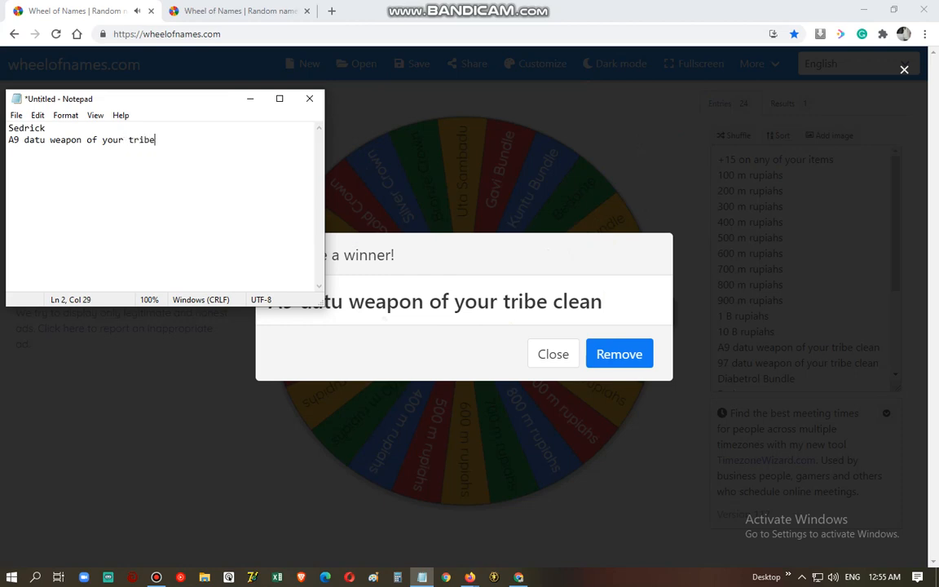
type("c")
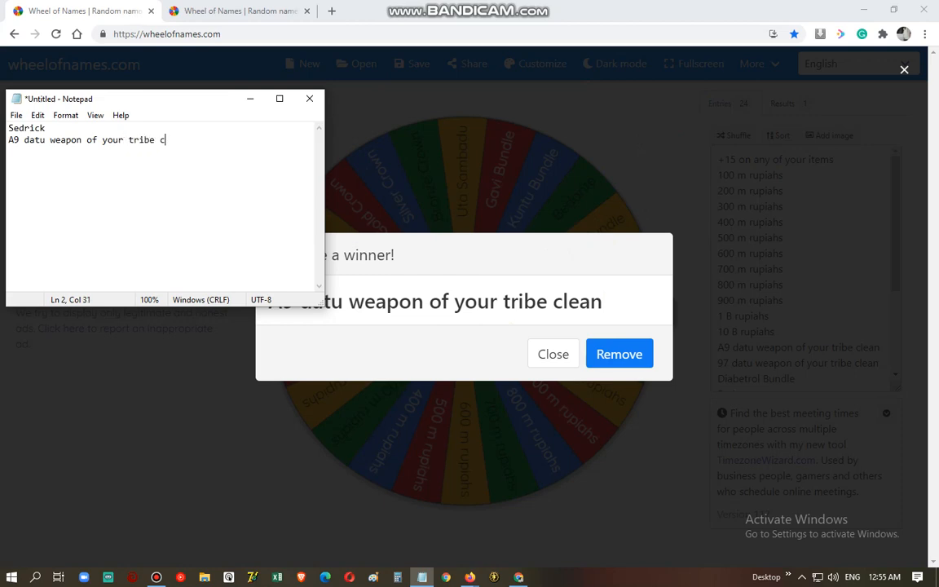
type("lean")
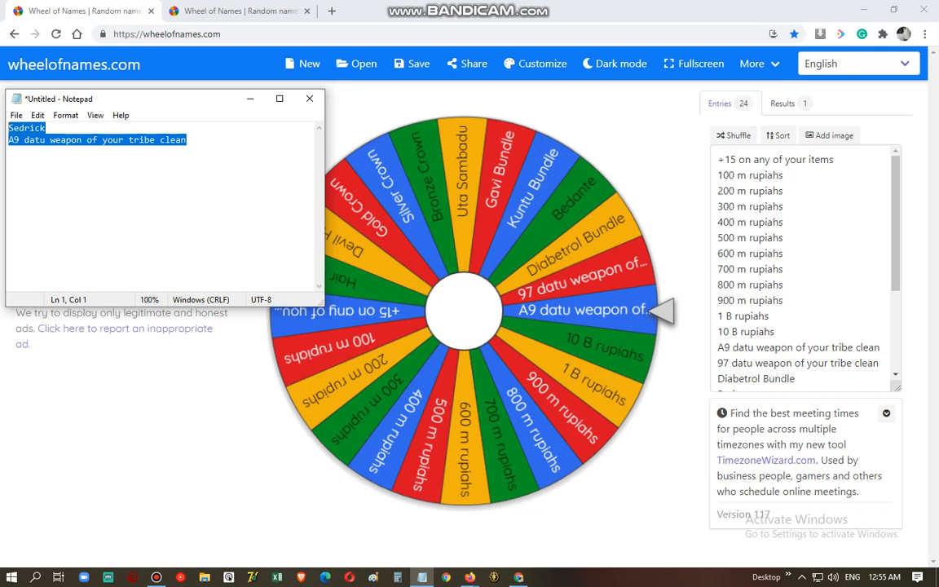
Head the Notepad winner note with 'March 12:' above Sedrick and his prize
key("Delete")
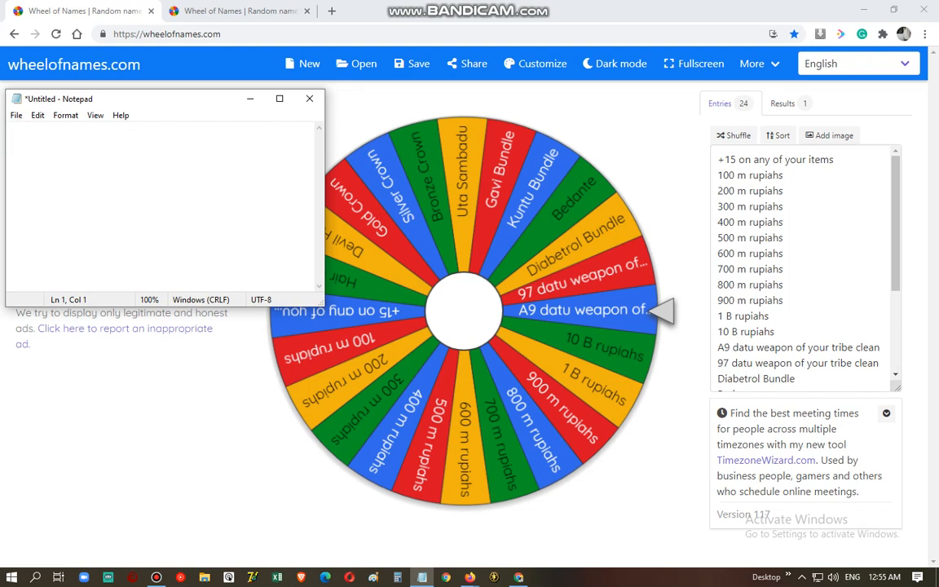
type("Sedrick")
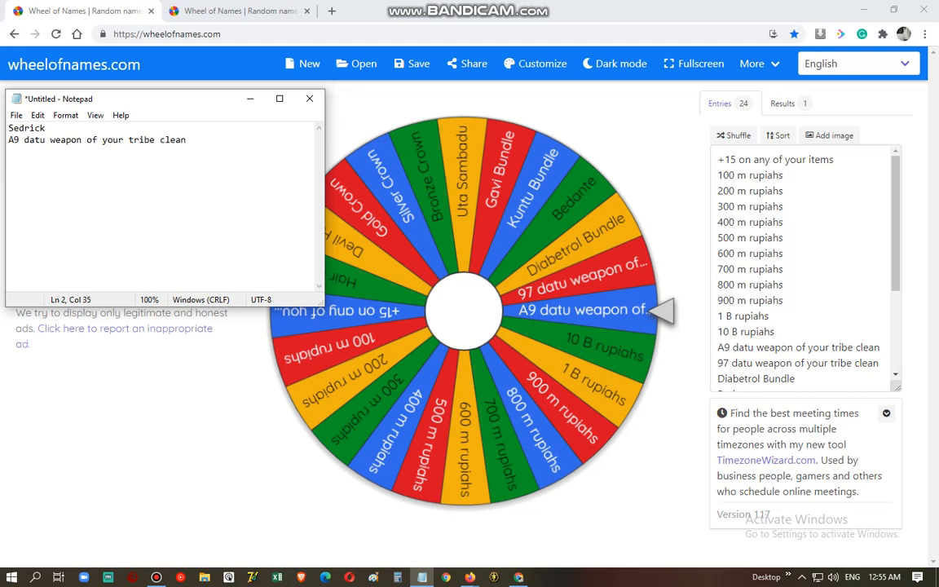
type("ma")
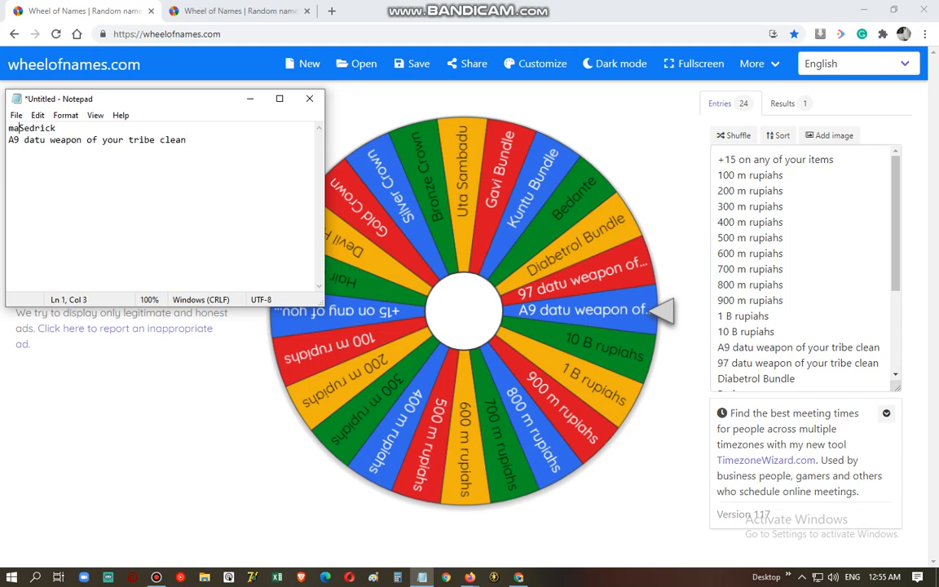
type("rch 12")
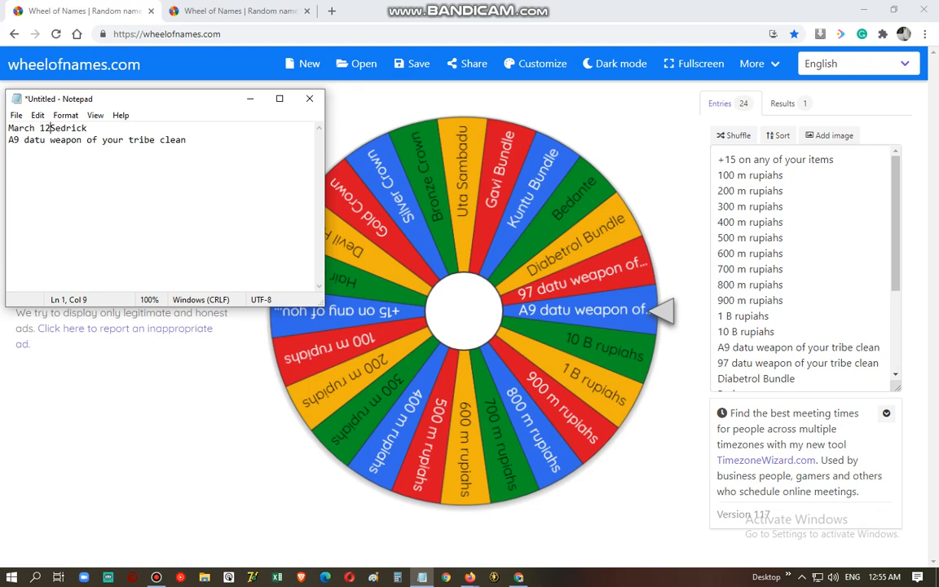
key("Enter")
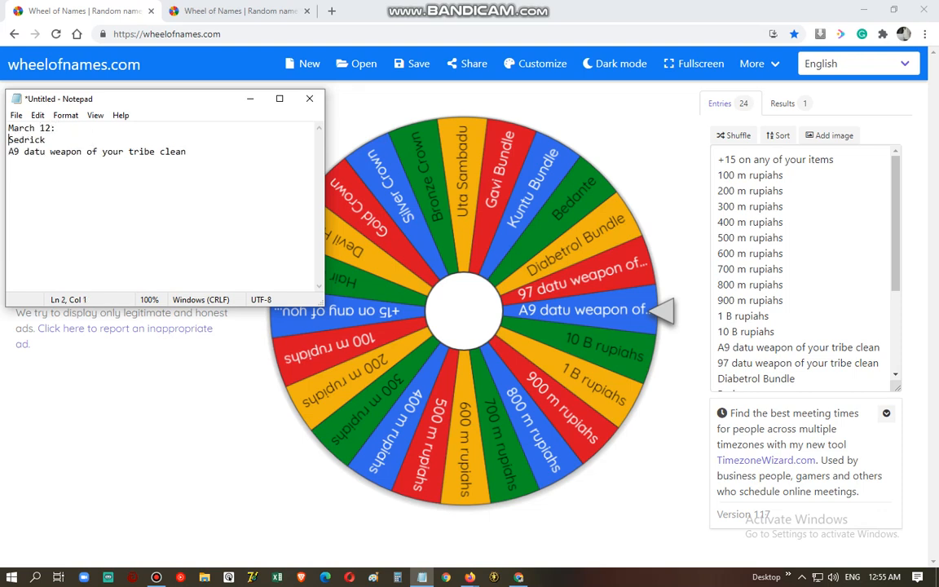
key("Enter")
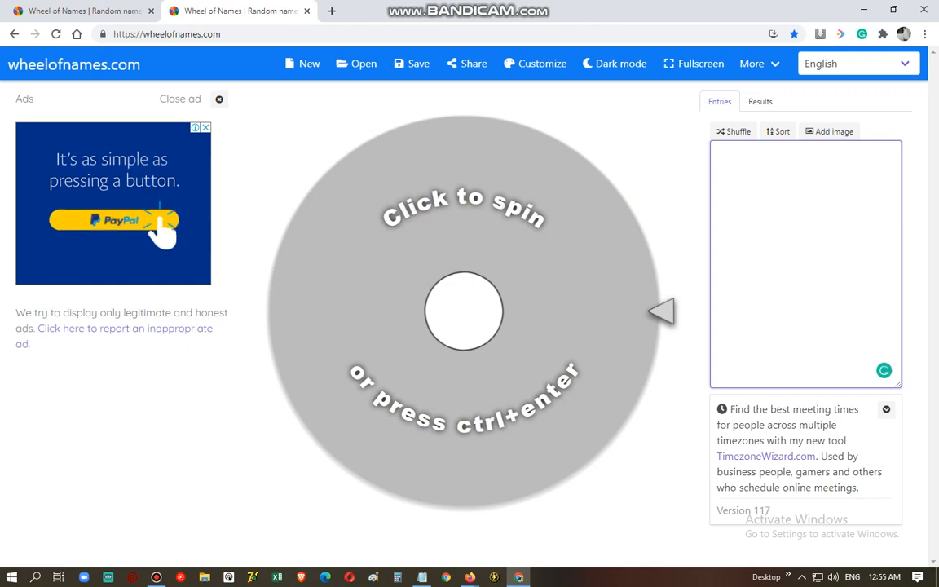
type("Ch")
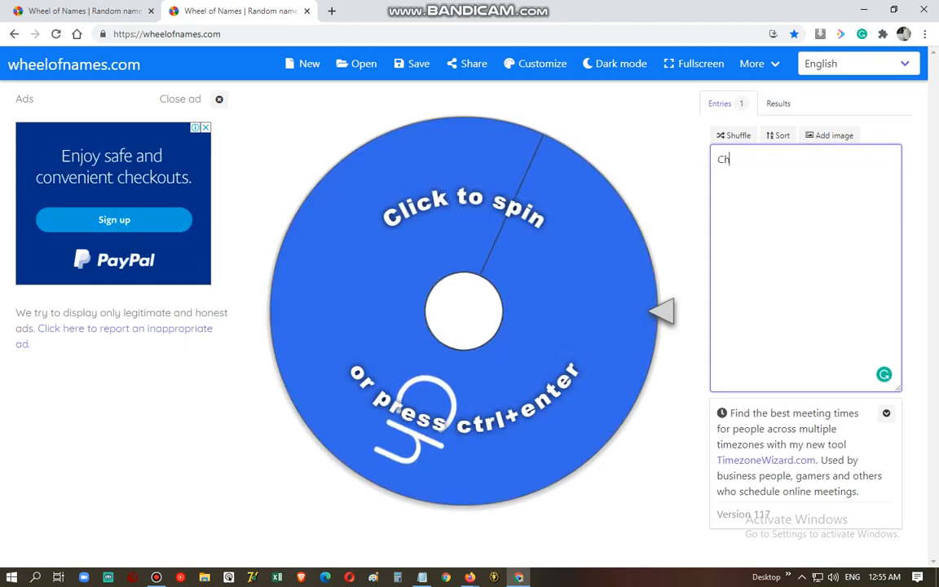
type("e")
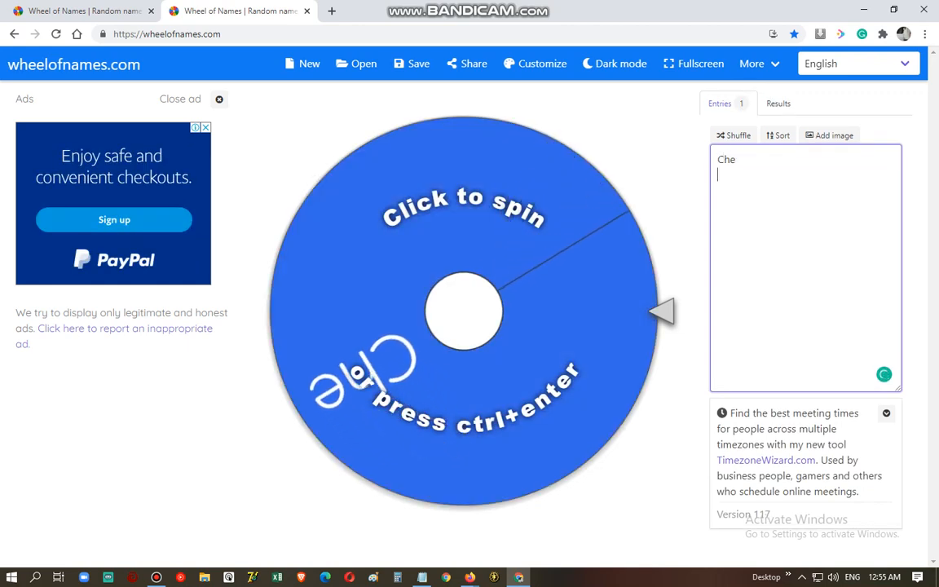
type("Sm")
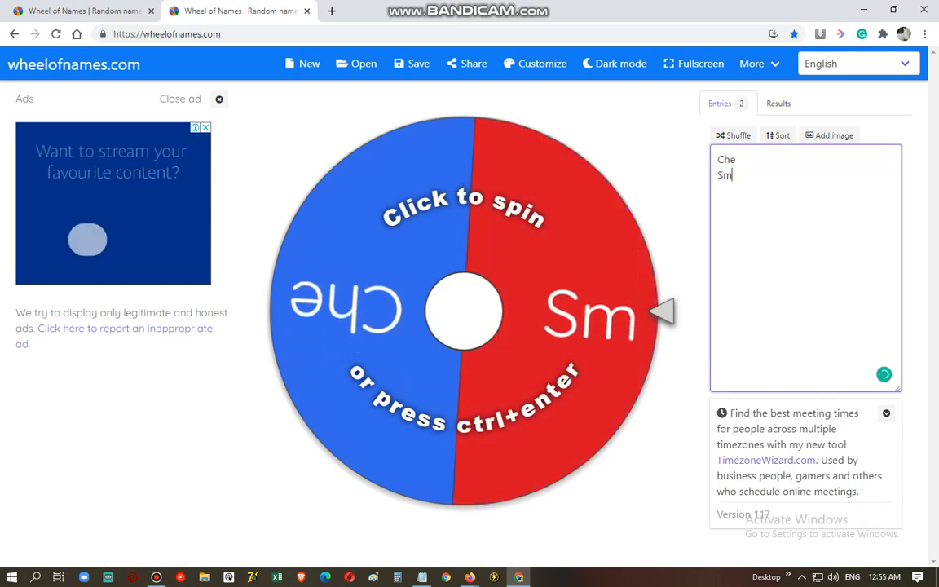
type("ang Munsa")
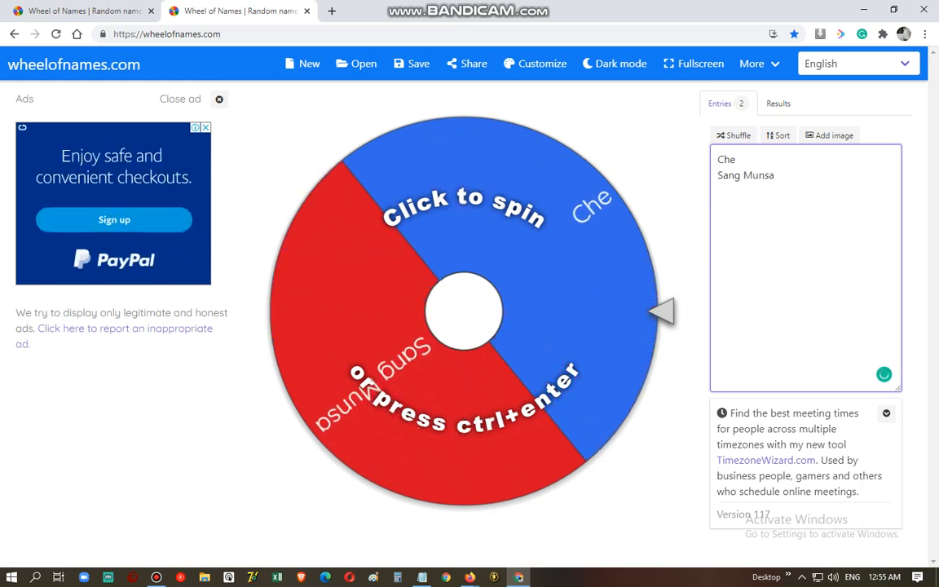
left_click(463, 310)
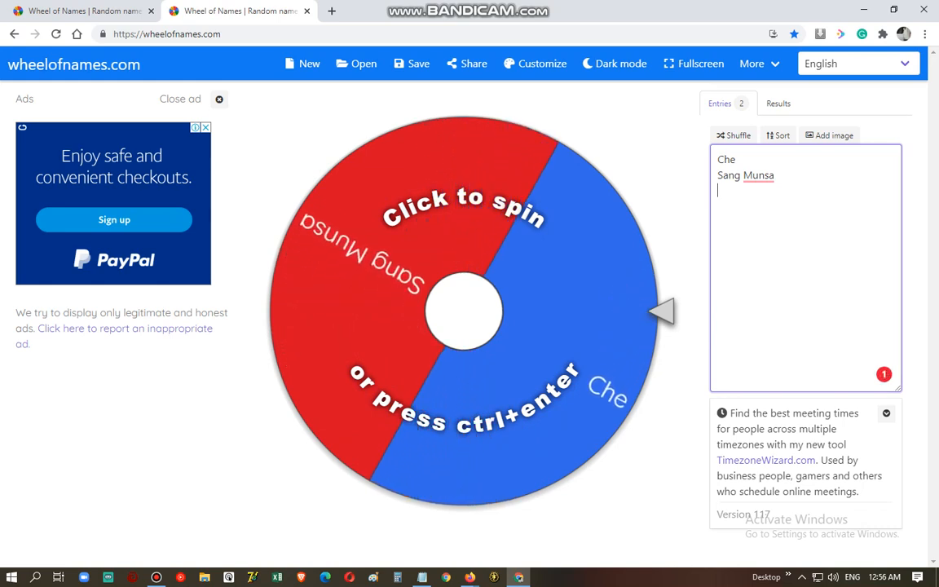
left_click(467, 306)
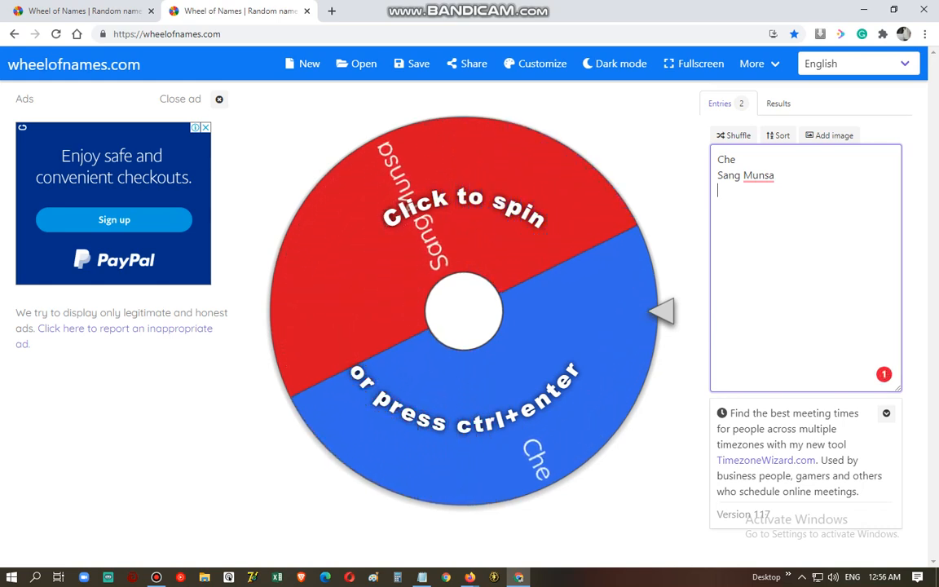
left_click(465, 311)
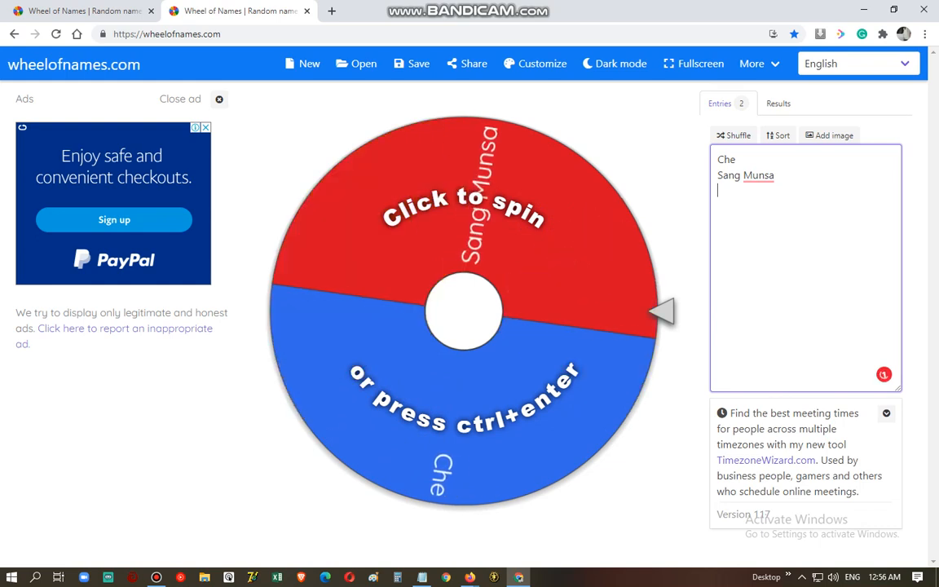
Add Astamu, Rapphu and Han Go to complete the five-participant wheel
type("MOney")
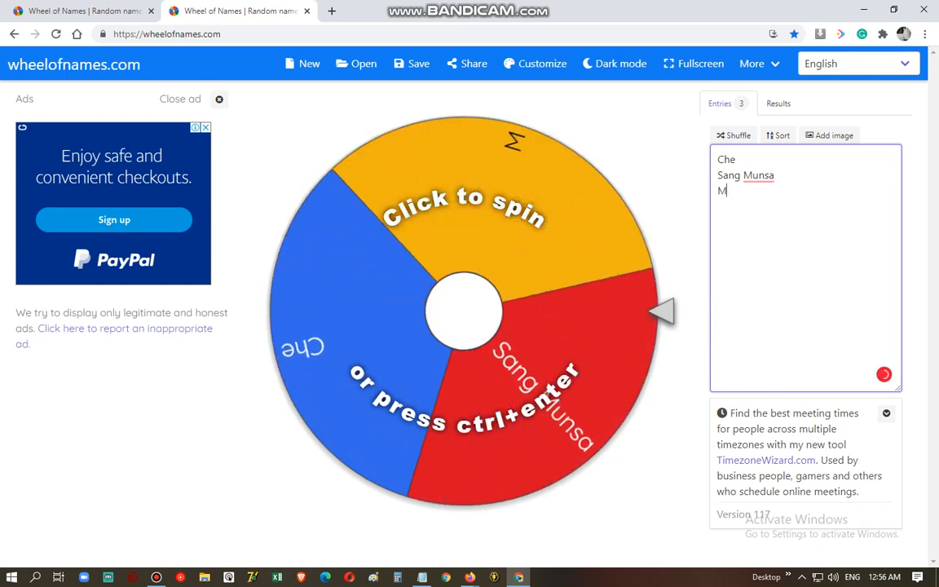
type("onk")
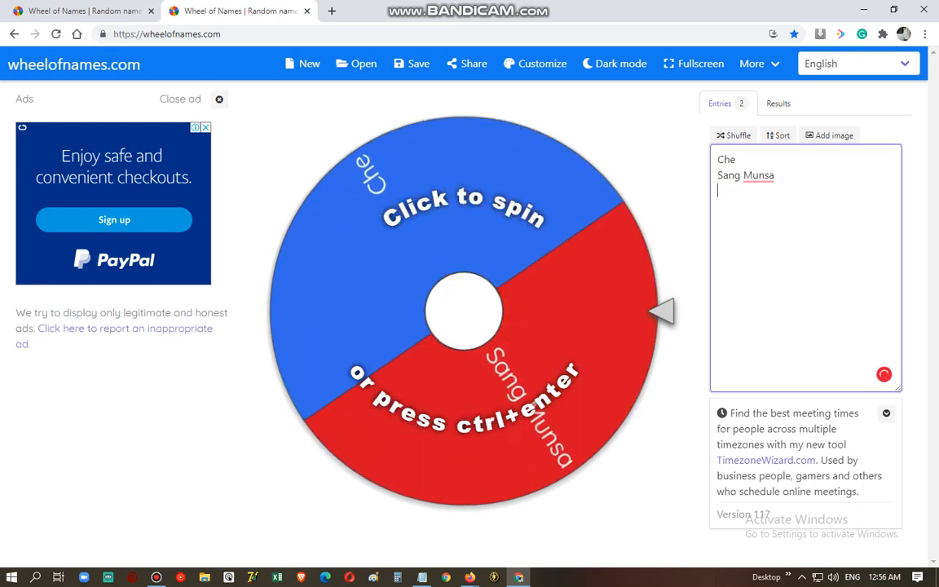
type("Astammu")
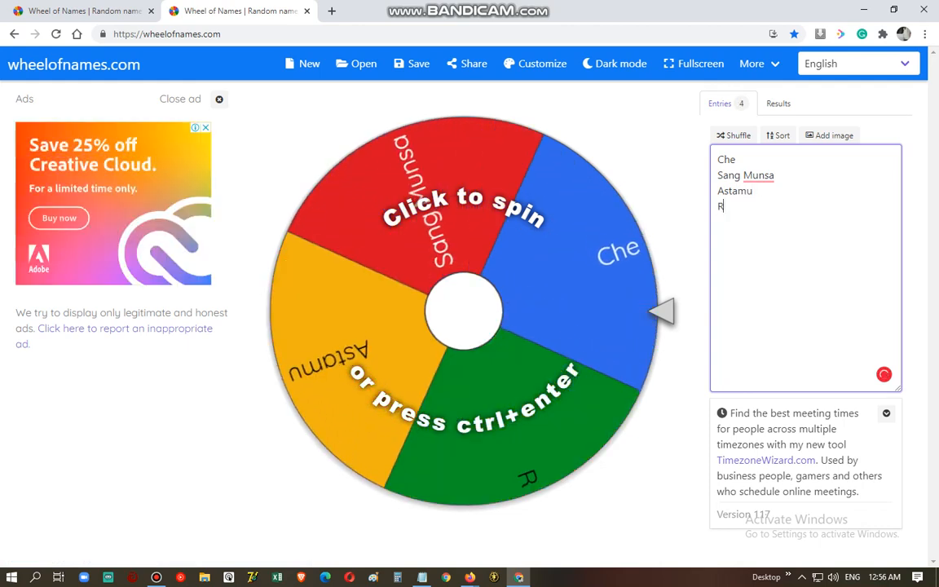
type("apphu")
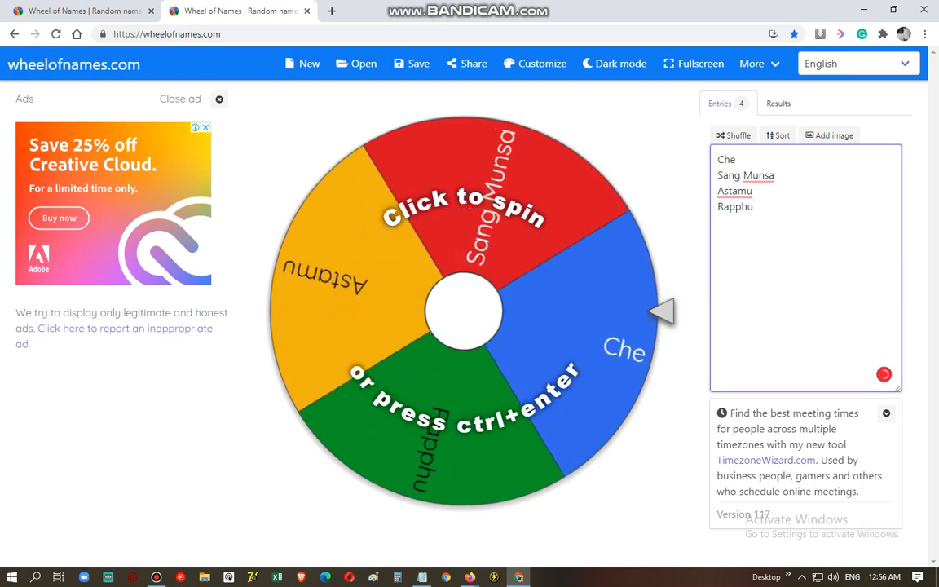
type("Han")
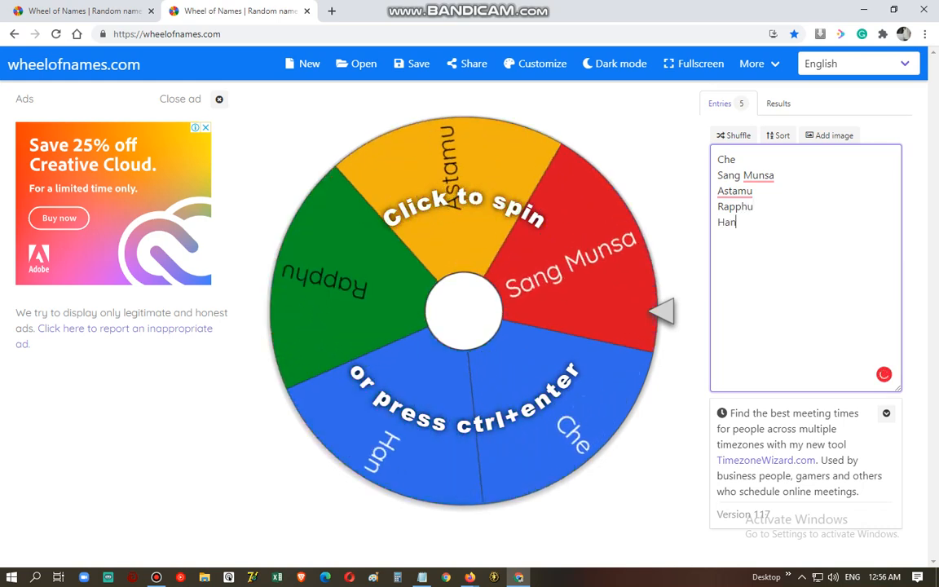
type("Go")
left_click(806, 158)
type(" Mesa")
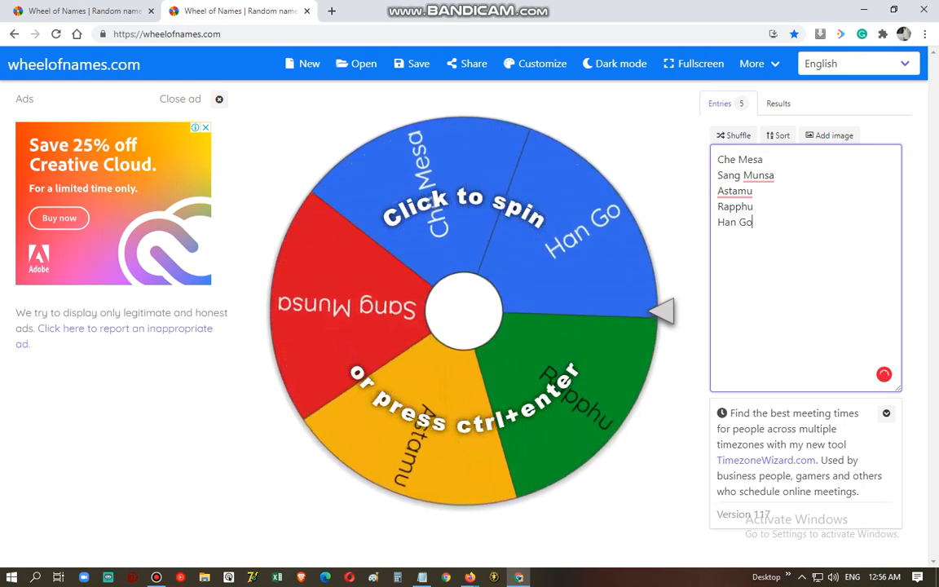
left_click(466, 310)
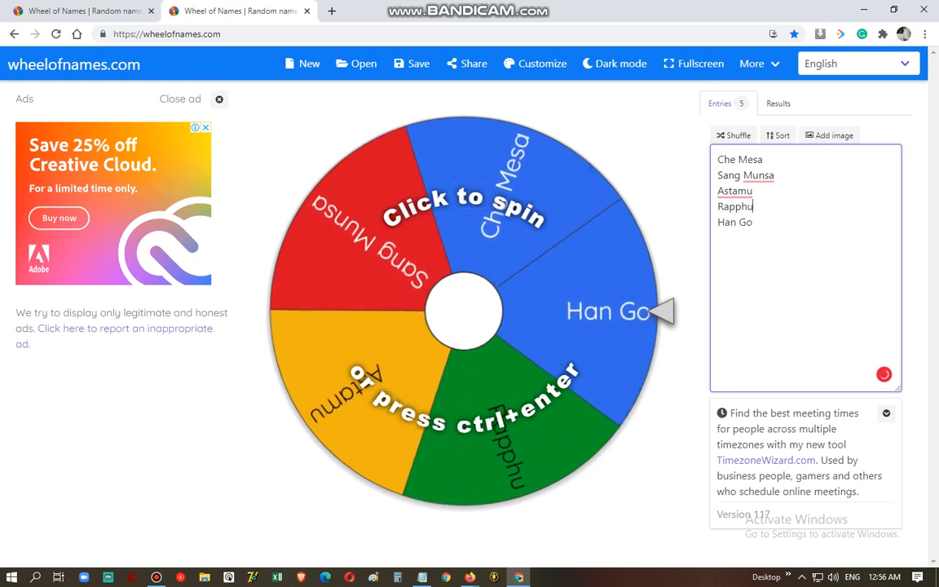
left_click(467, 310)
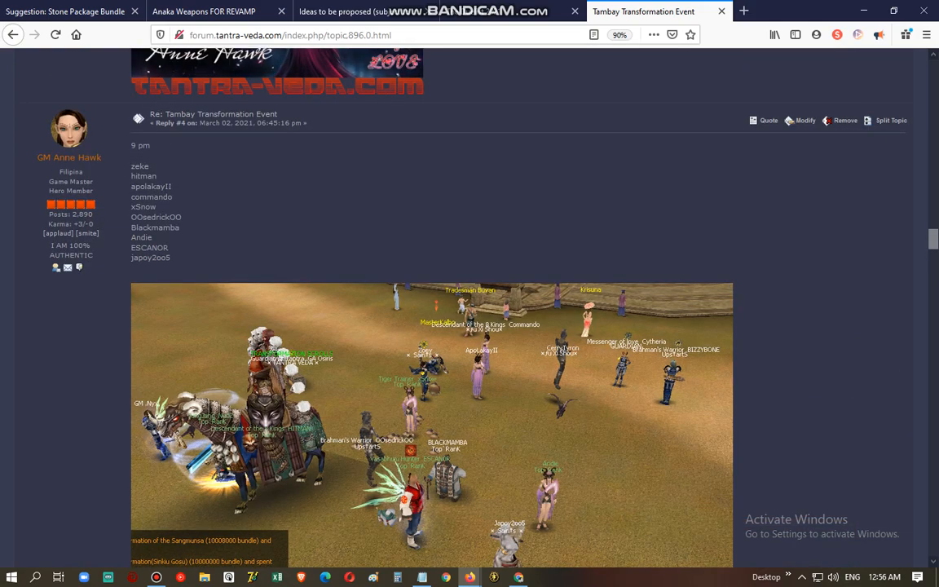
scroll("down", 3)
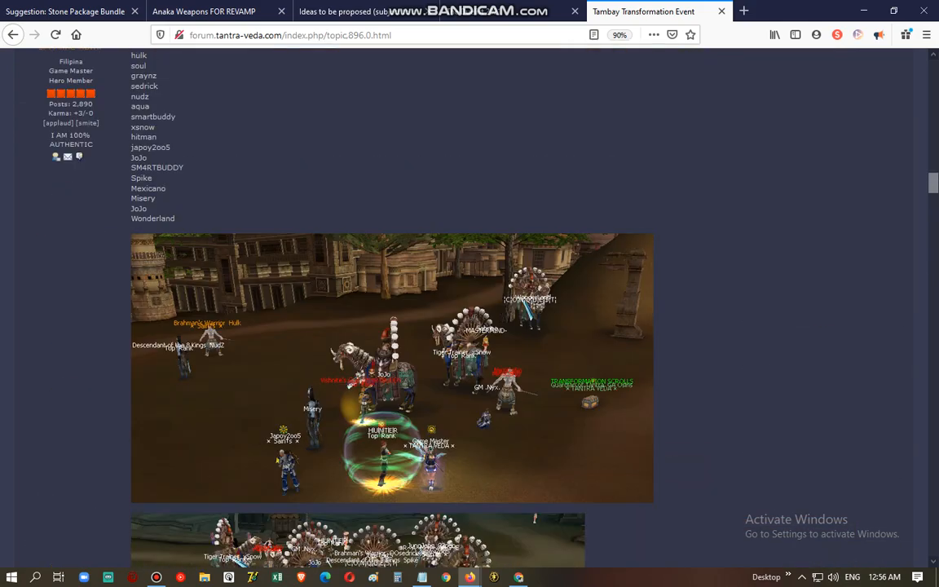
scroll("down", 3)
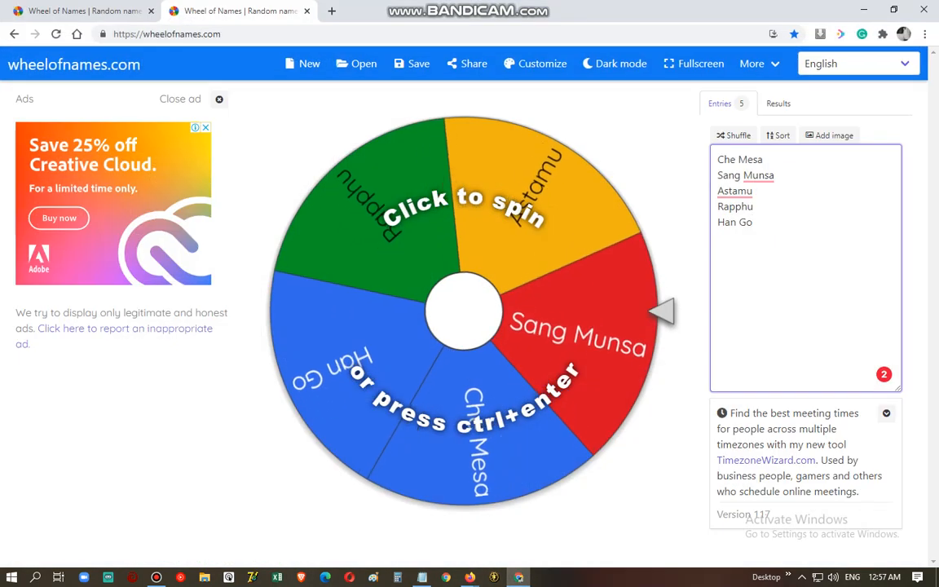
Add Jingunchana as sixth entry, spin to draw Rapphu, and note Rapphu in Notepad
type("Ji")
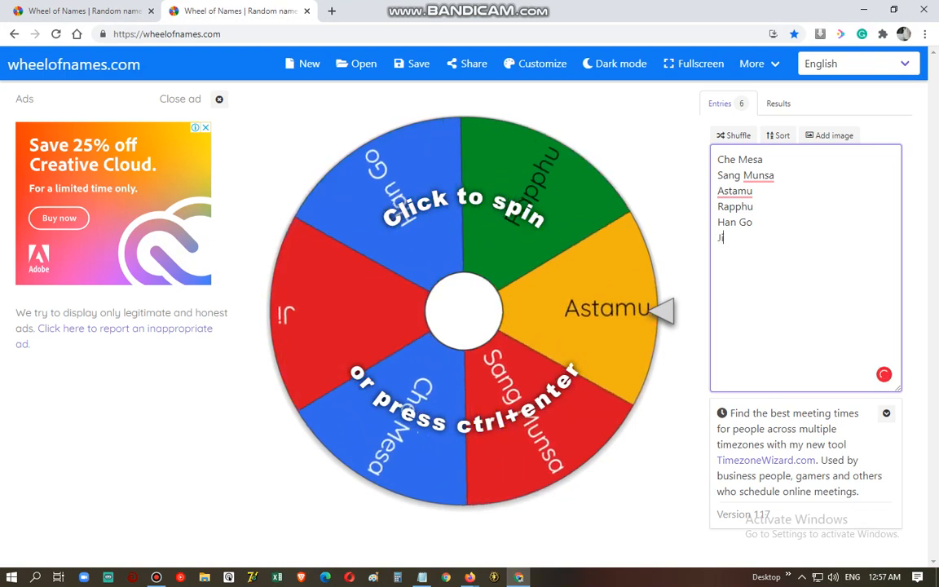
type("inguncha na")
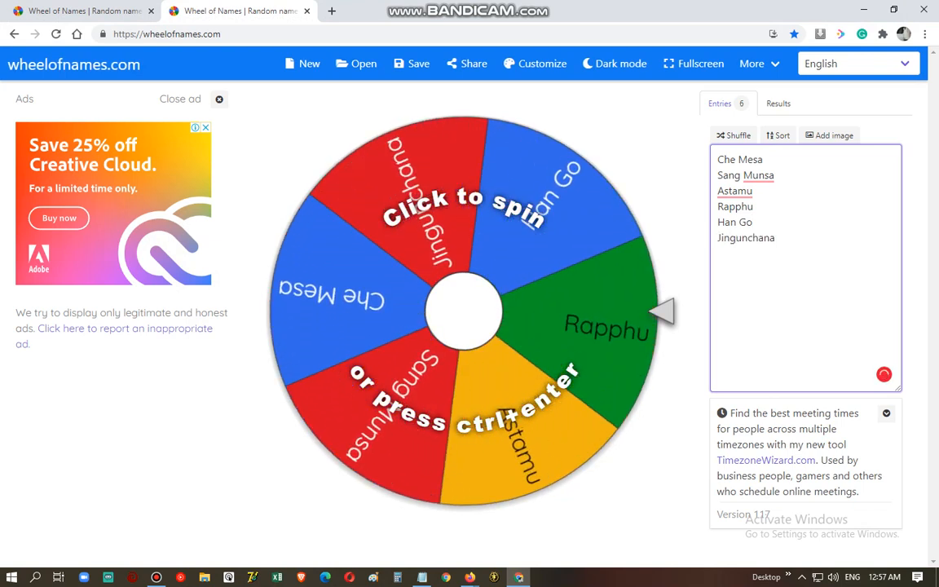
left_click(467, 311)
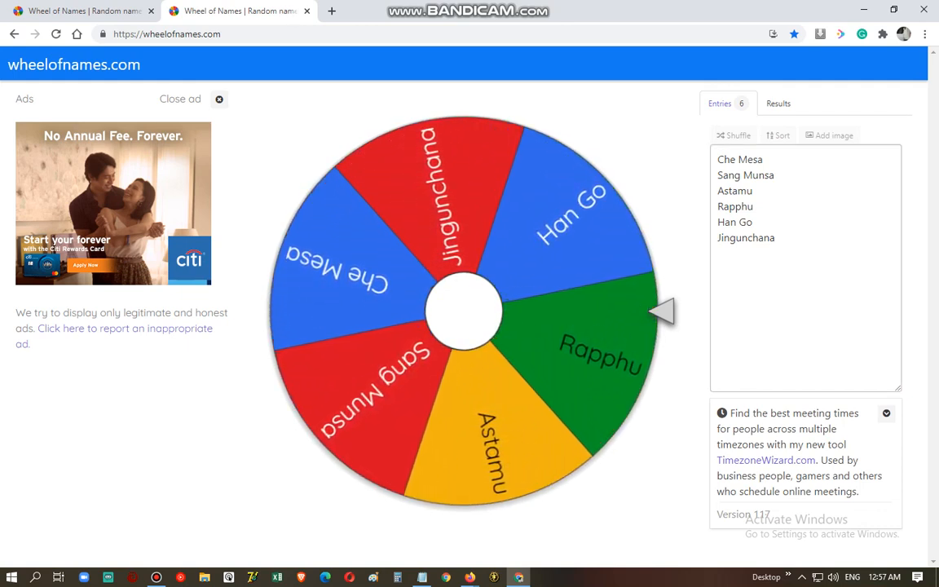
left_click(465, 309)
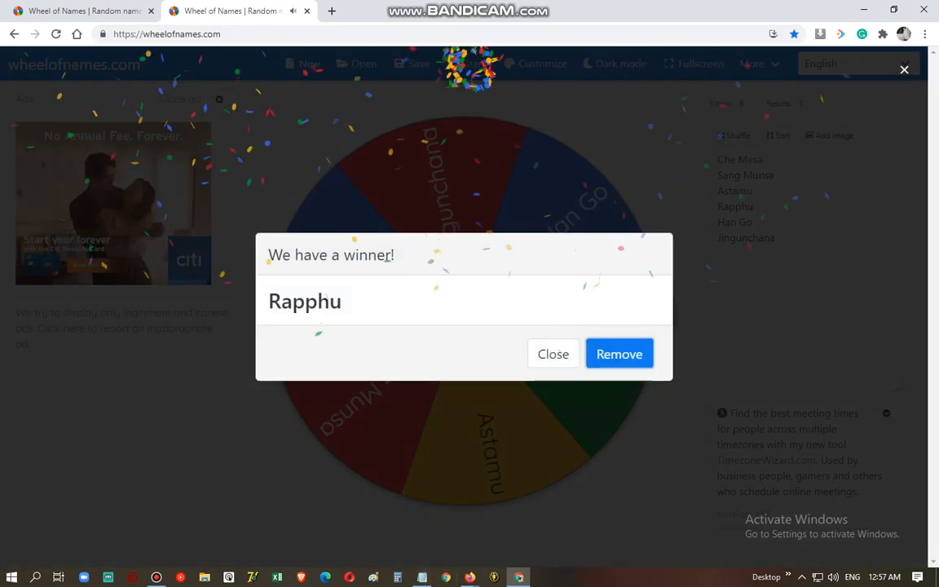
left_click(553, 352)
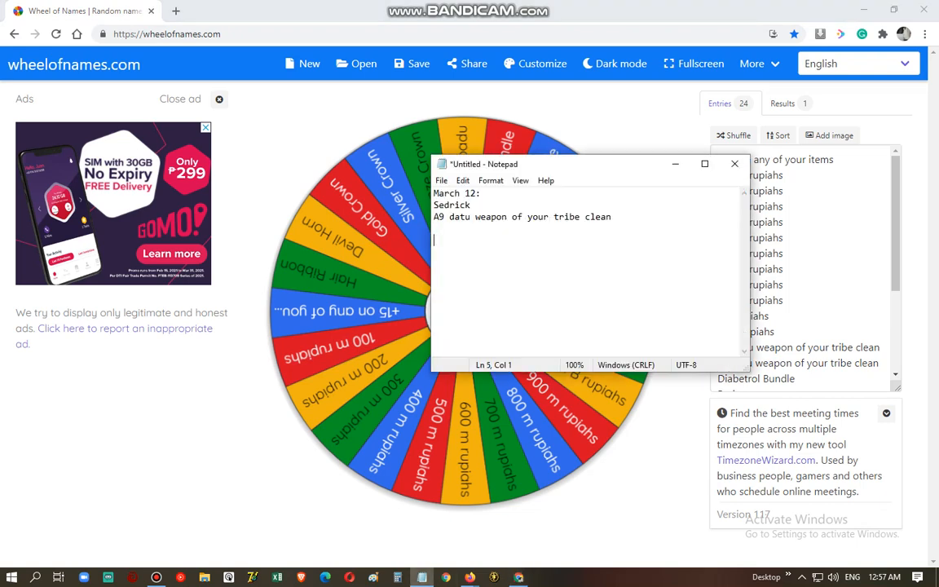
type("Rapphu")
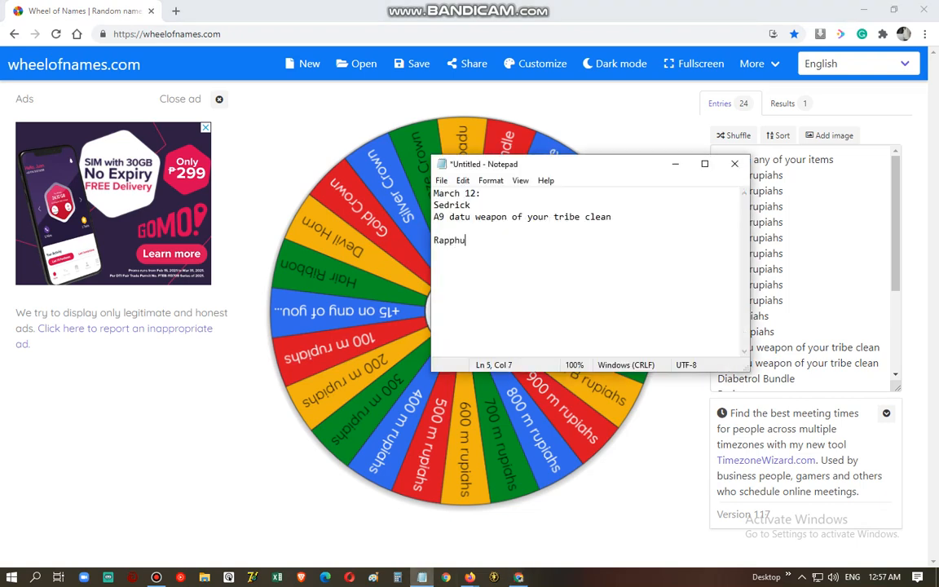
key("Enter")
type("1B")
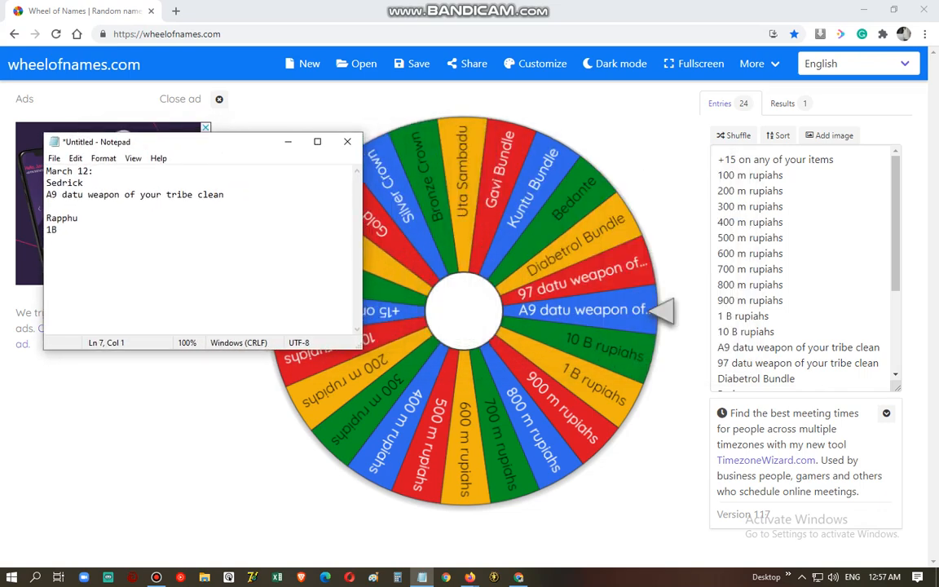
Open the Tantra Veda forum in a new tab and go to the STANDBY events board
left_click(185, 10)
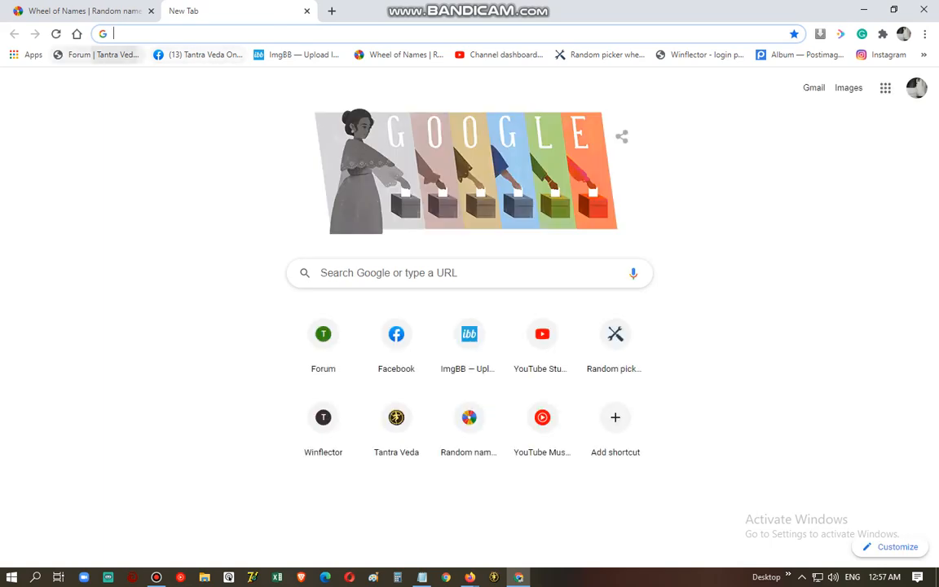
left_click(323, 333)
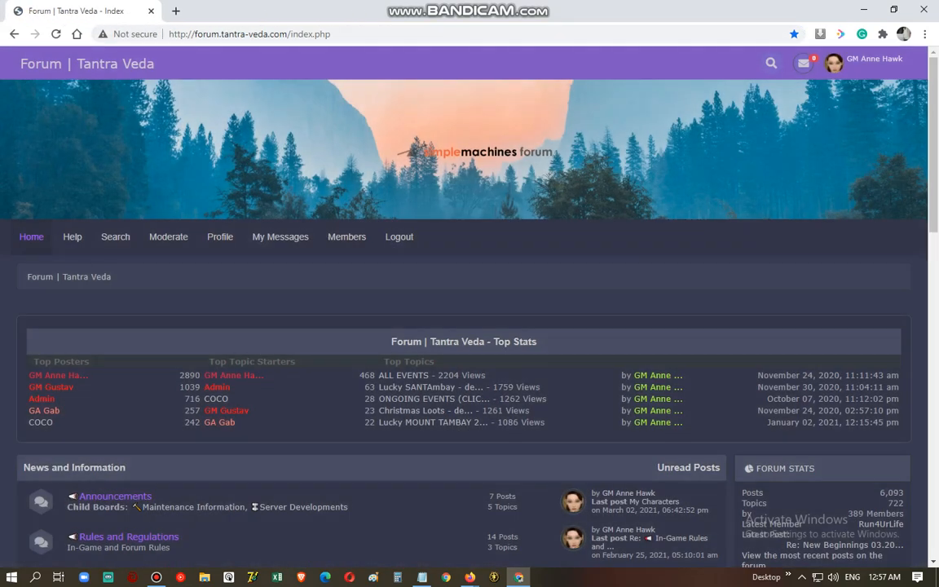
scroll("down", 3)
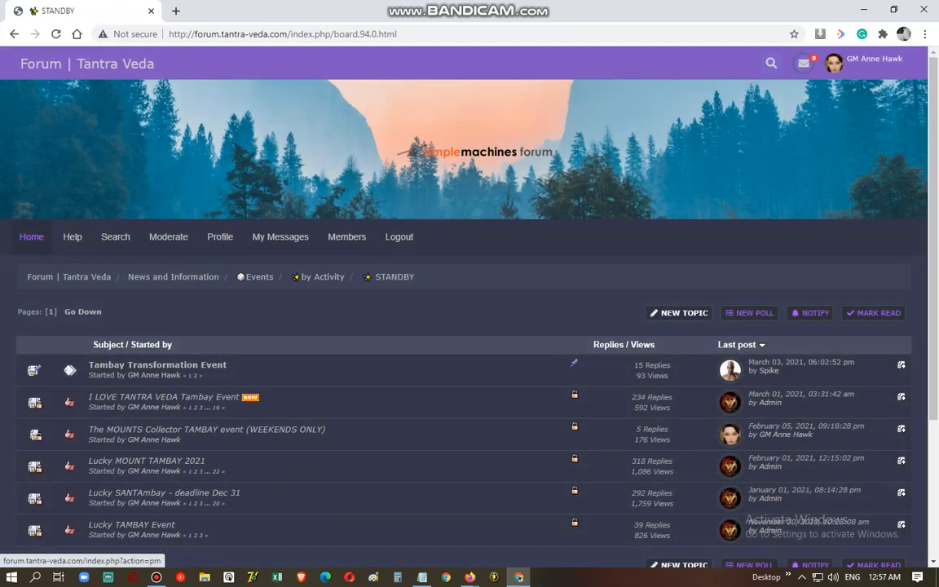
From the Tambay Transformation Event topic's replies, add Spike and xSnow to the Notepad list
left_click(156, 366)
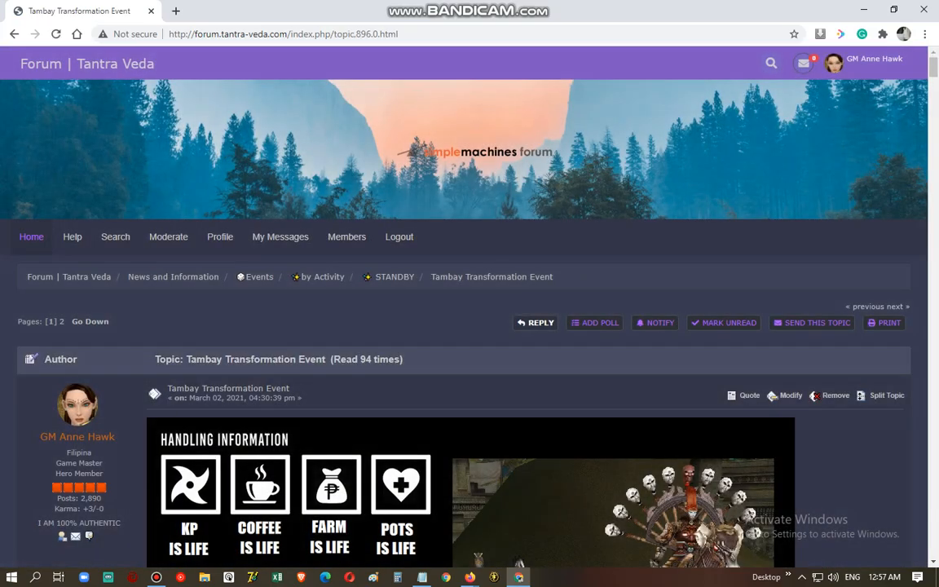
scroll("down", 3)
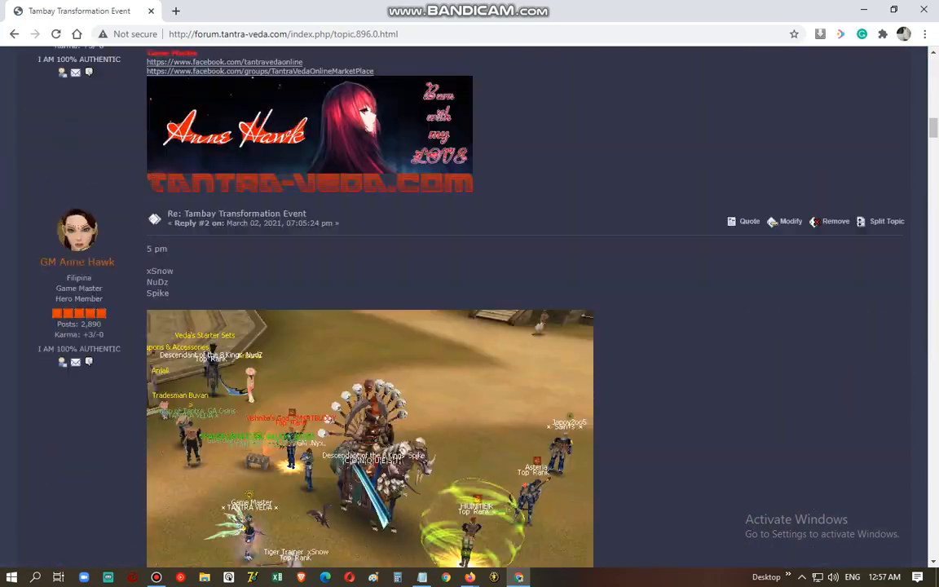
scroll("down", 3)
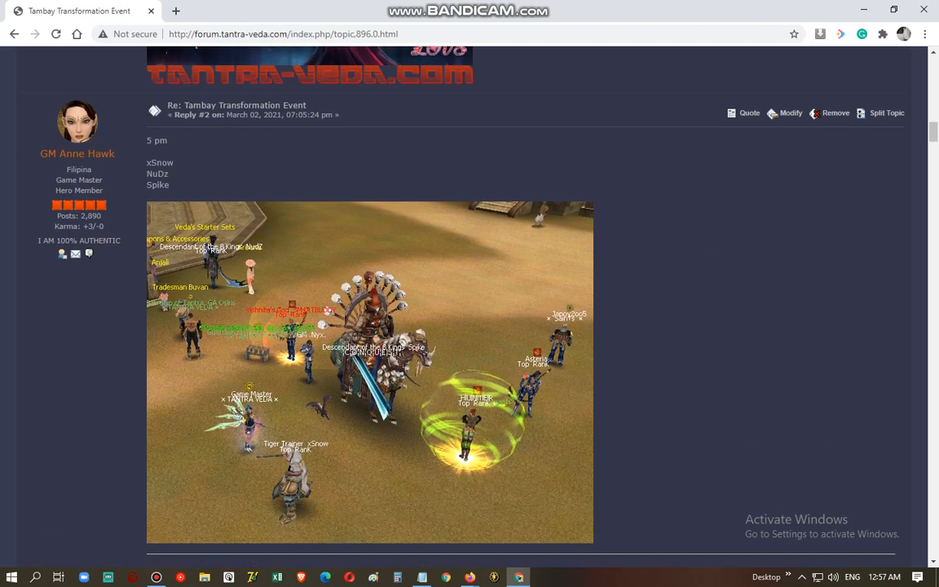
left_click(421, 577)
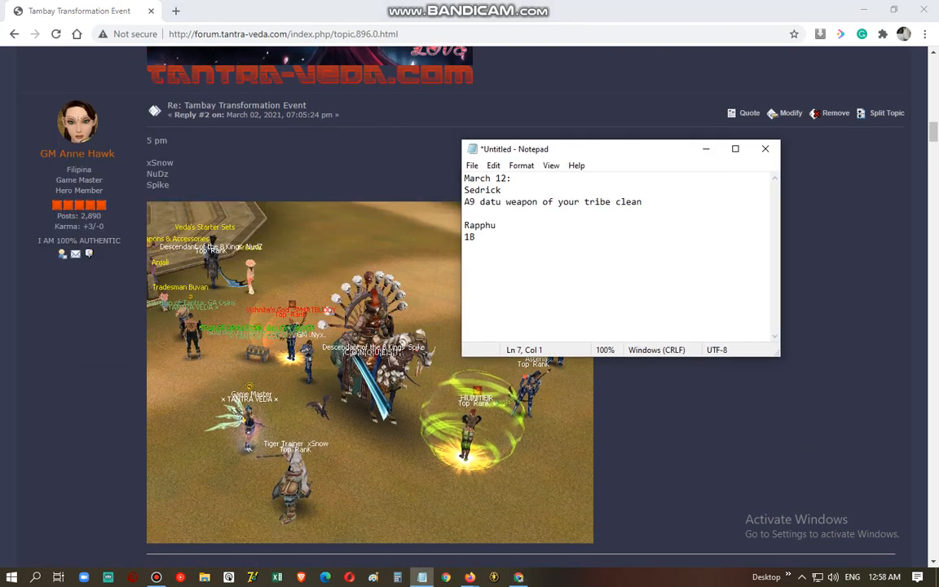
type("Spike")
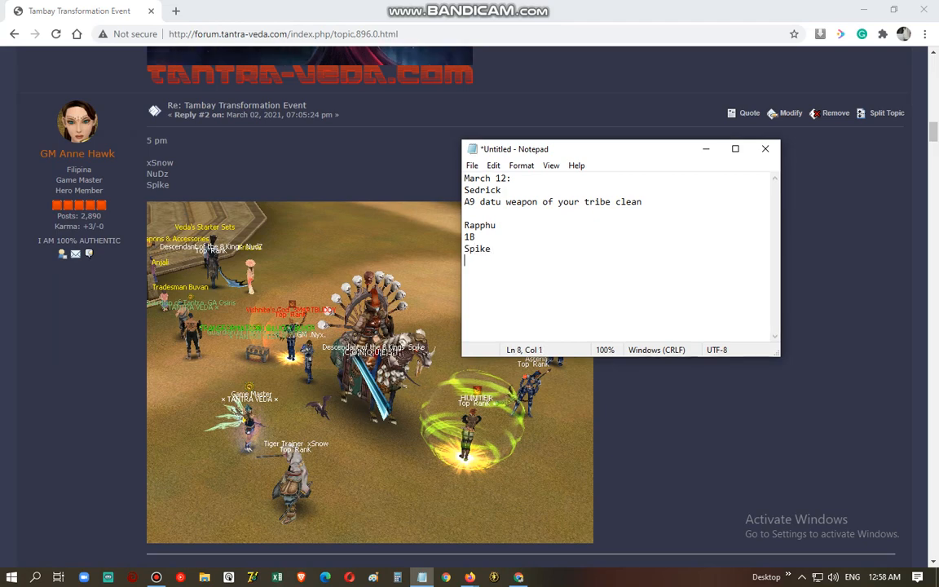
scroll("down", 3)
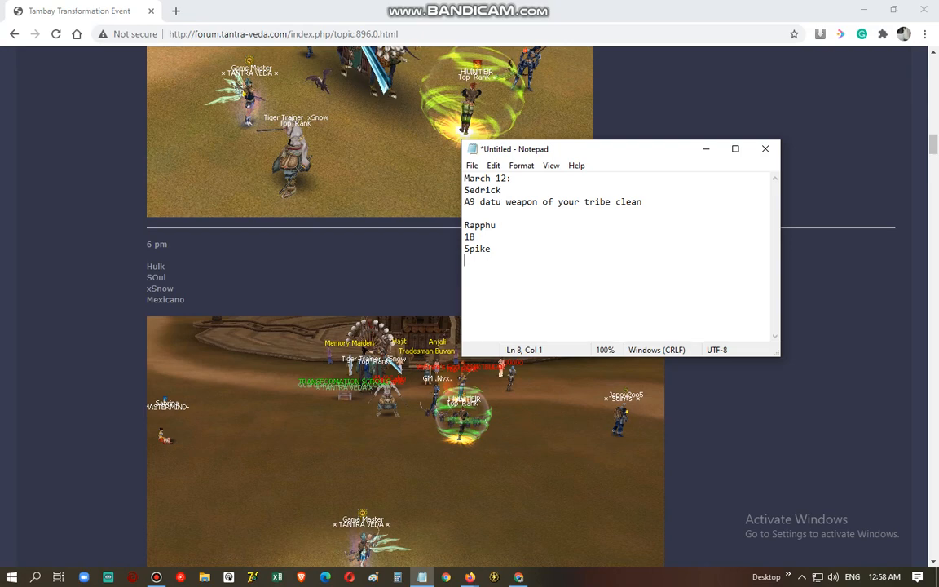
type("xSnow")
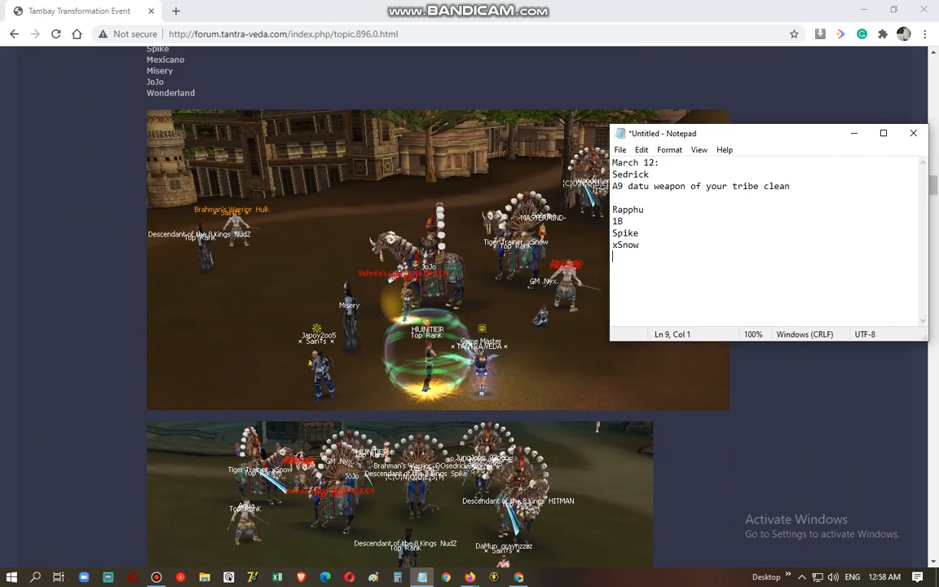
Add JoJo and WonderLand on new lines of the participant list
type("JoJo")
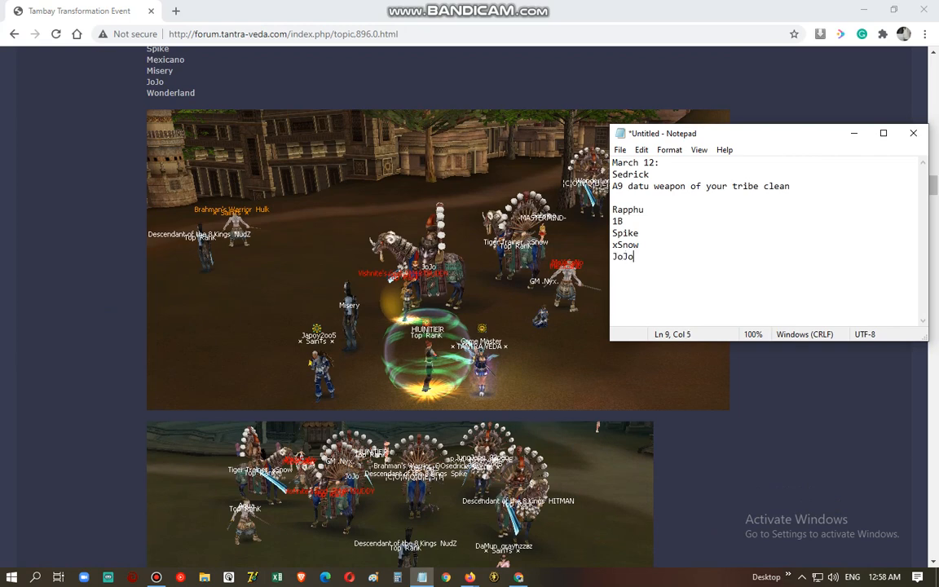
key("Enter")
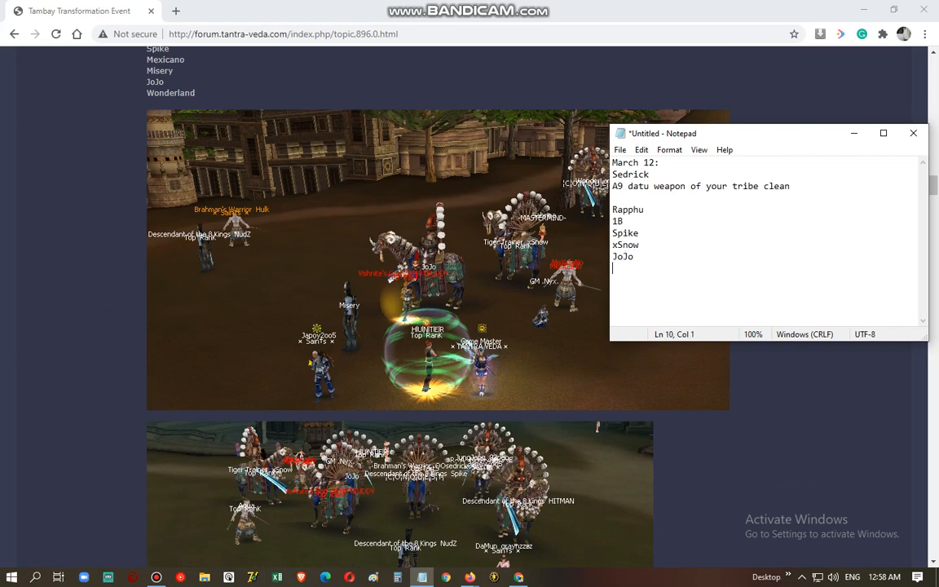
type("WonderLand")
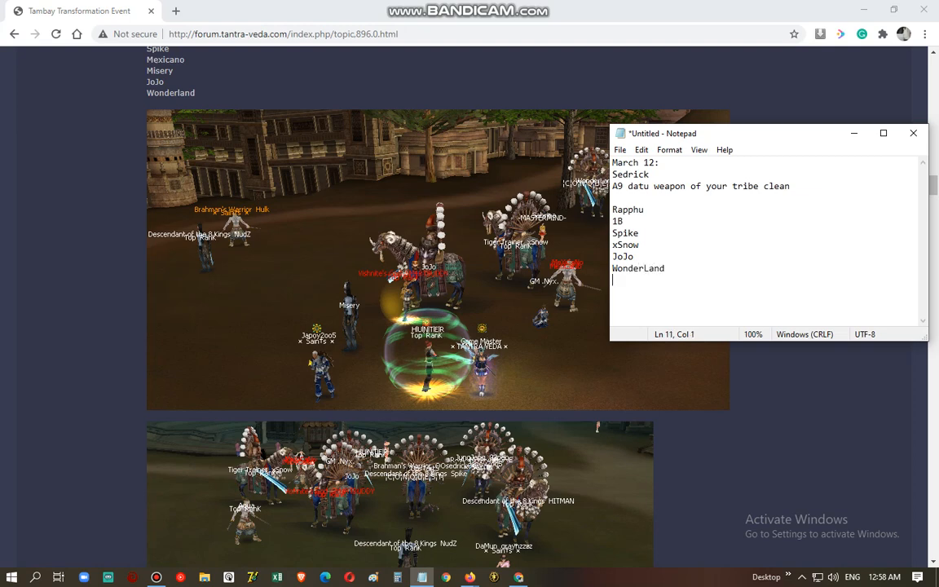
scroll("down", 3)
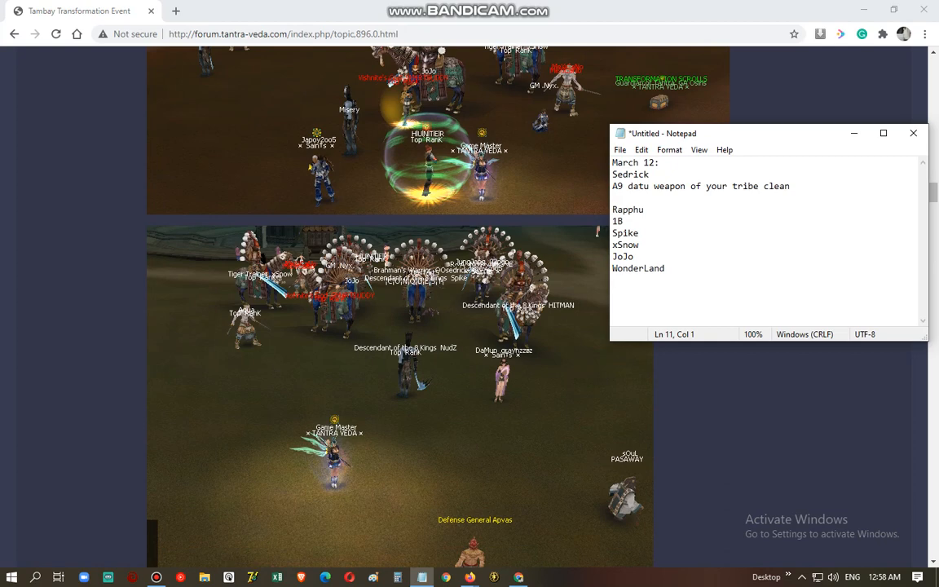
Add SmartBuddy and HITMAN to the participant list, each on its own line
type("Smart")
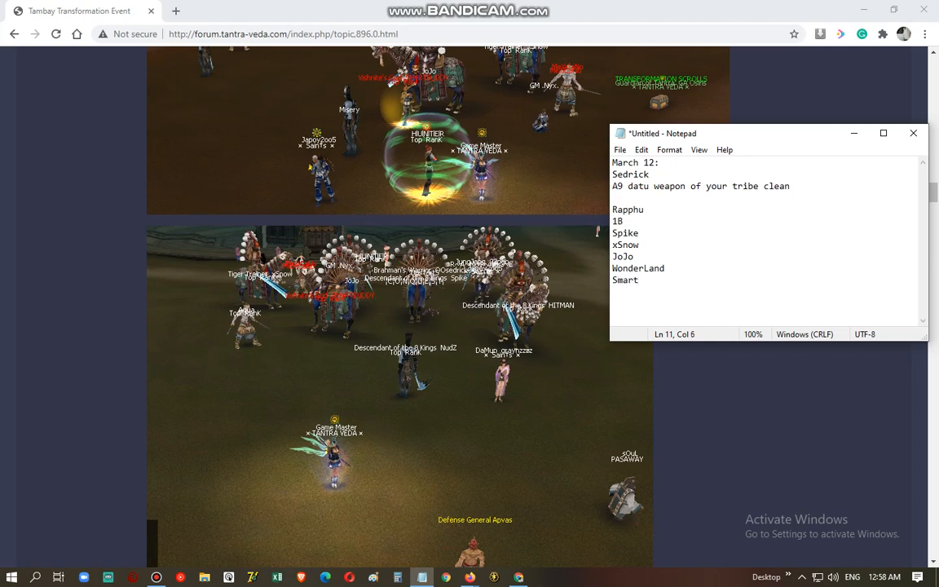
type("Buddy")
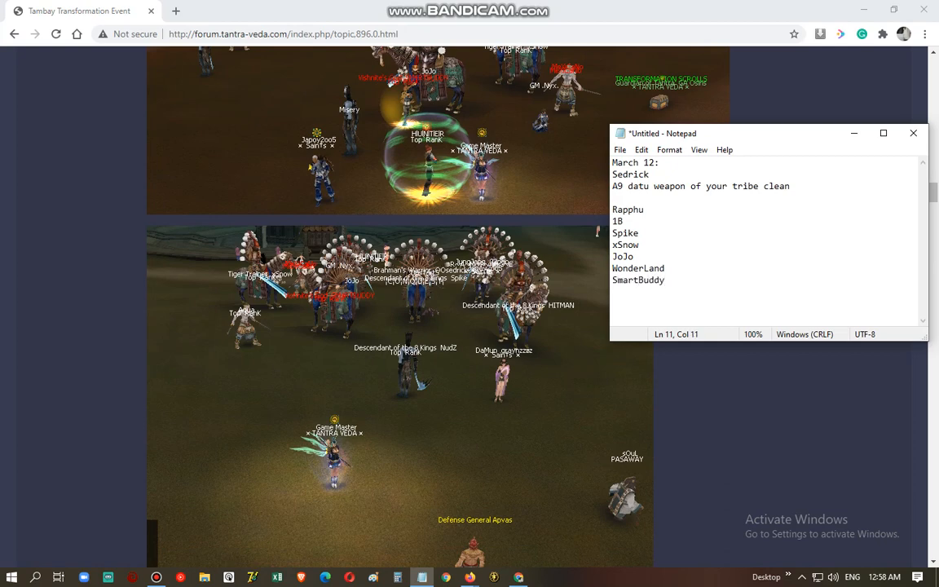
key("Enter")
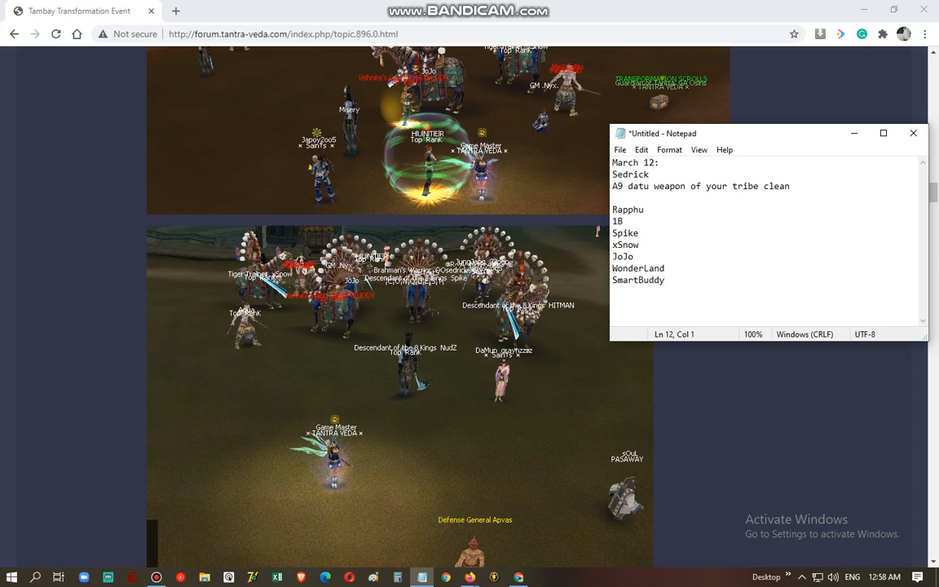
type("GHIT")
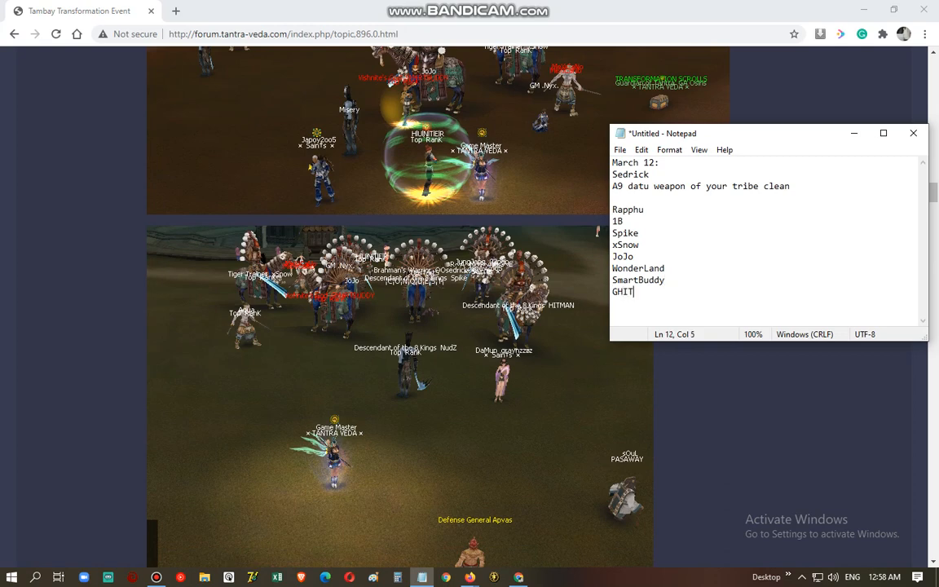
type("MAN")
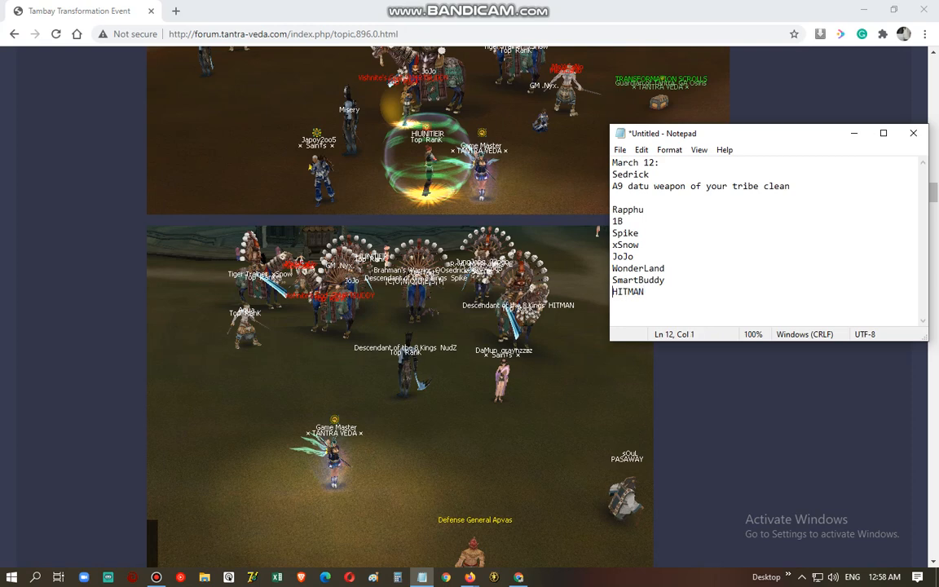
Add 02pao, sedrick and HUNTER to the participant list
type("0")
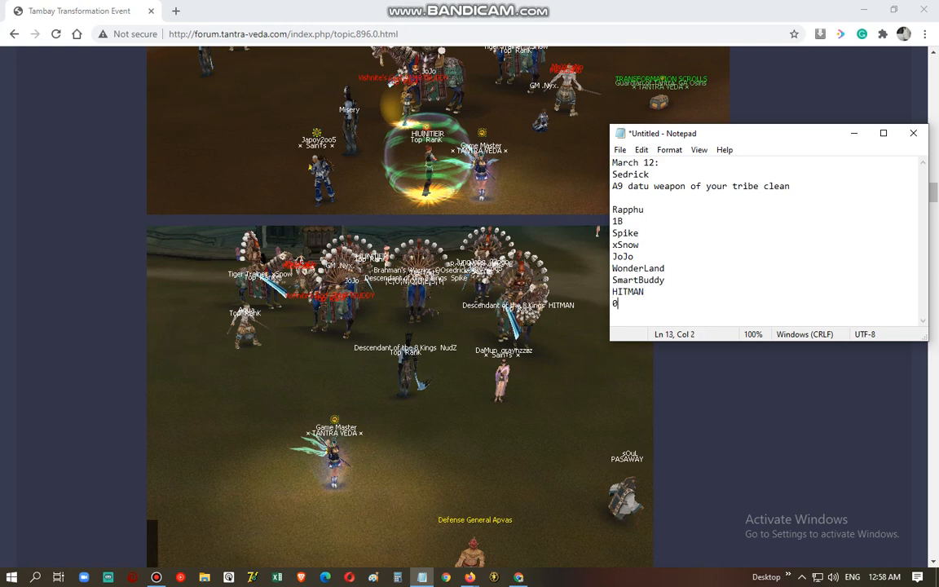
type("2pao")
type("sed")
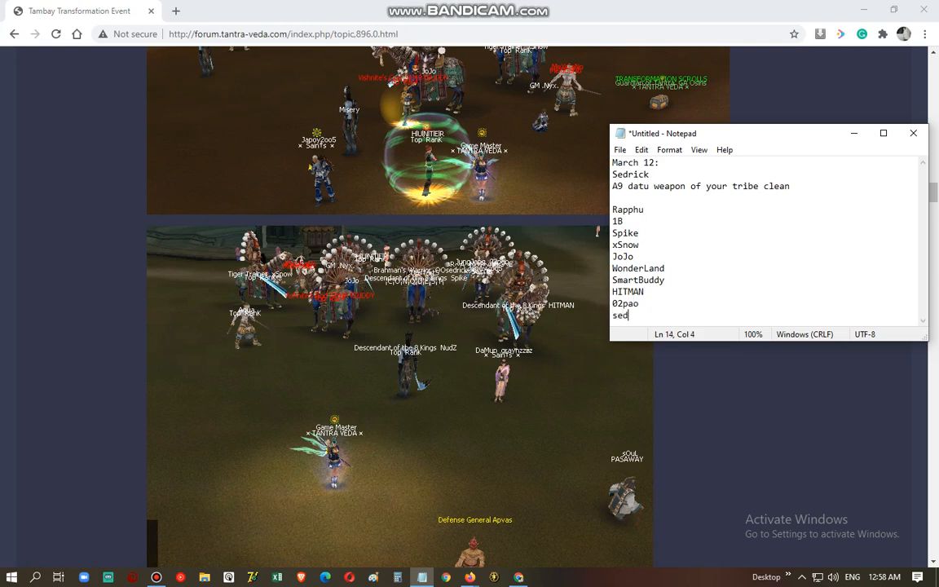
type("rick")
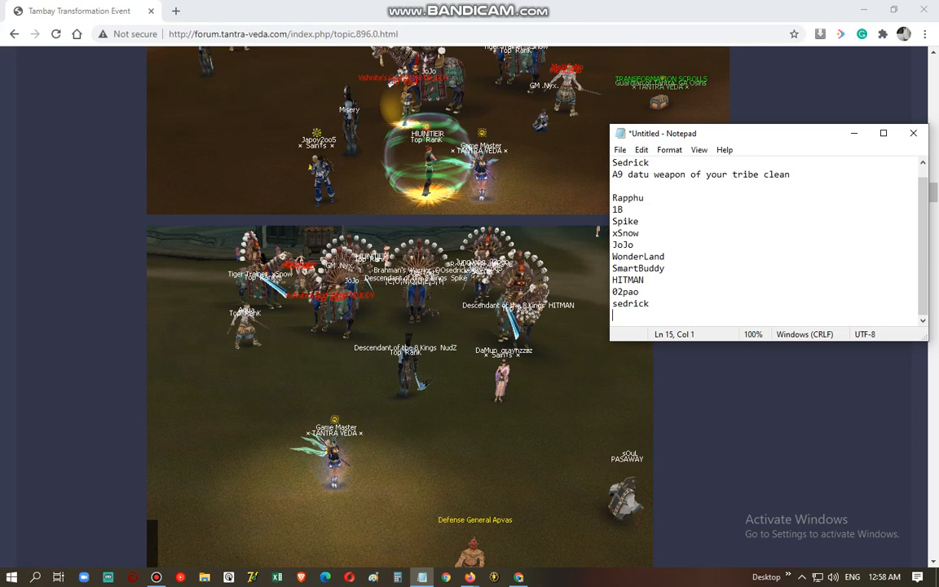
type("HUNTE")
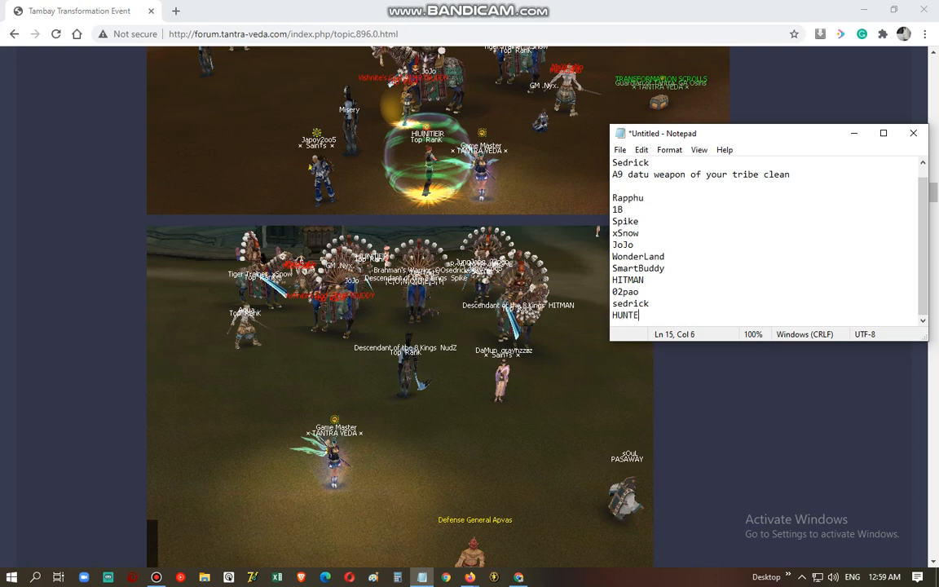
type("R")
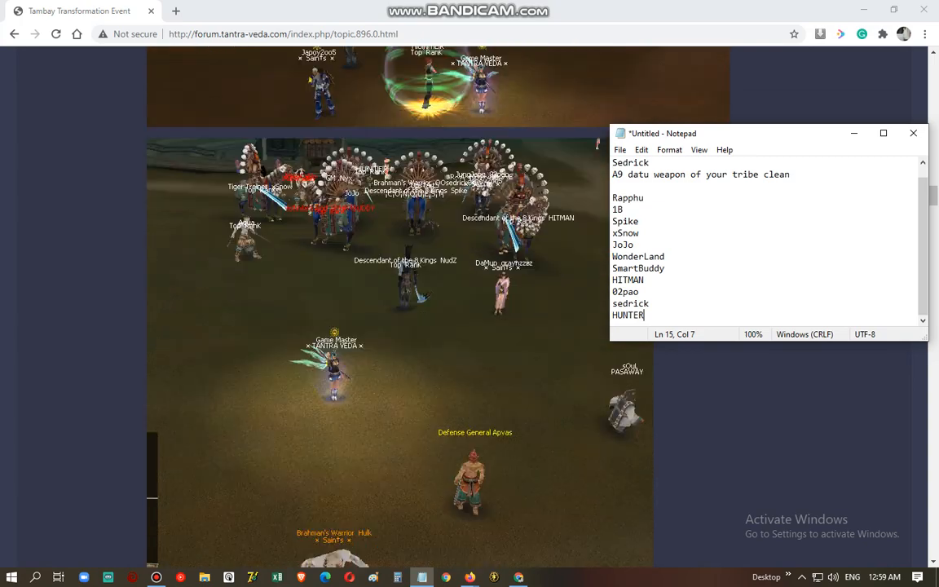
scroll("down", 3)
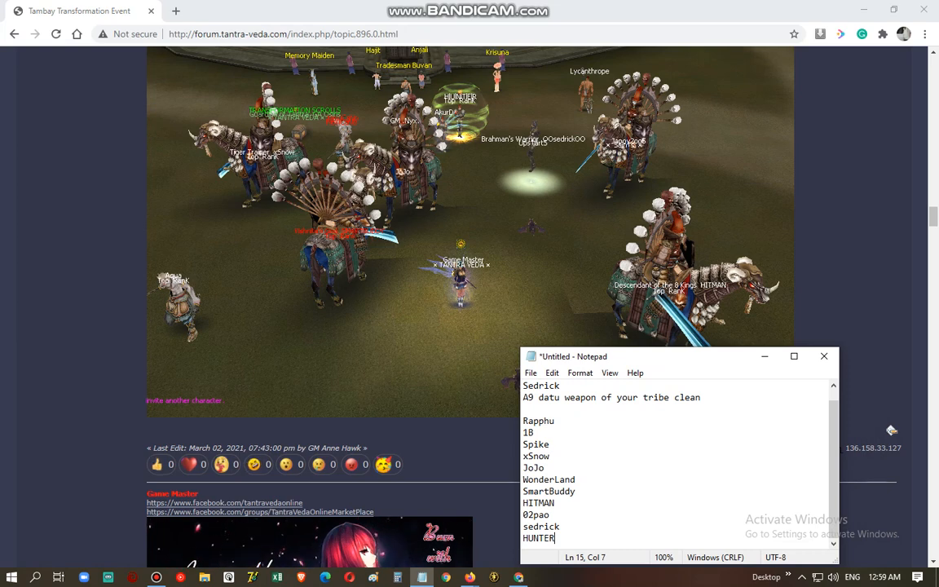
type("Japoy2005")
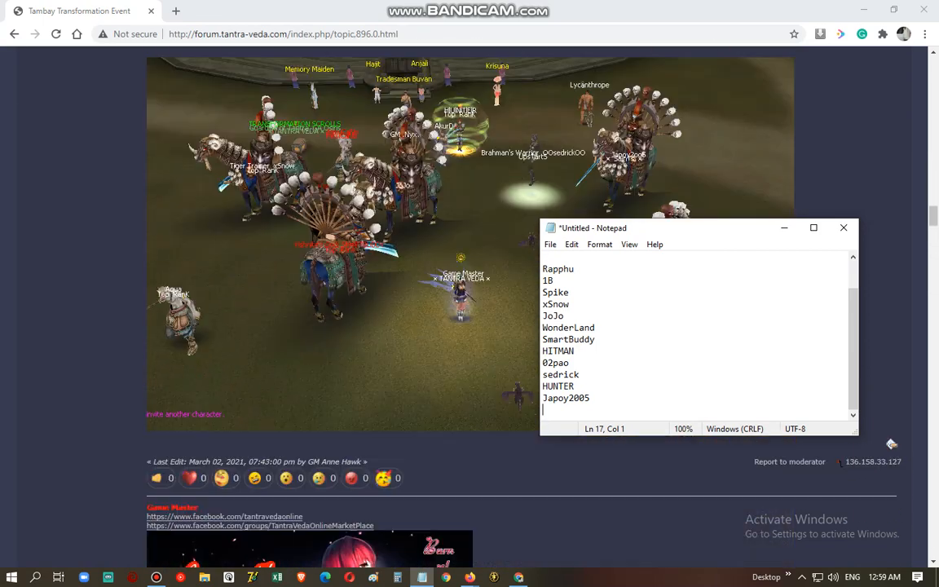
scroll("down", 3)
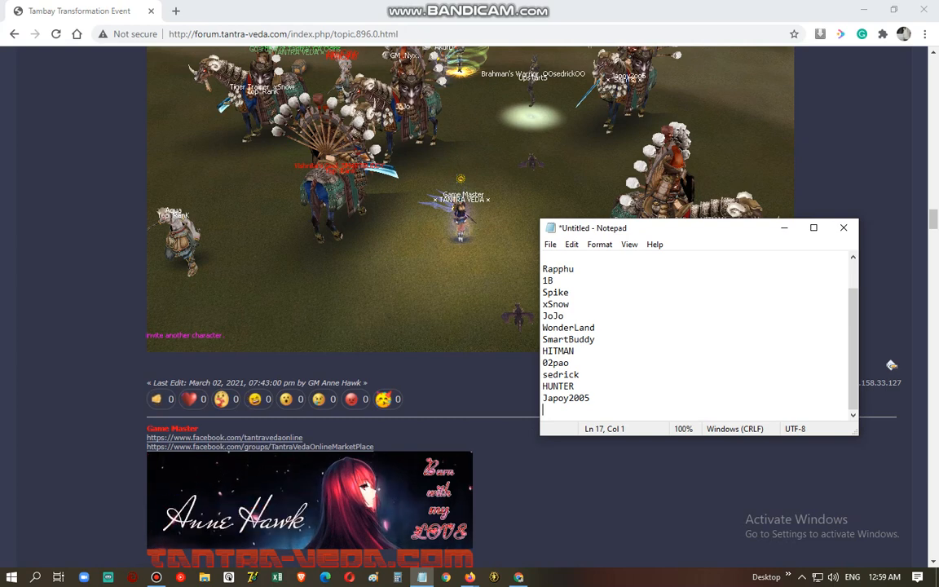
double_click(561, 373)
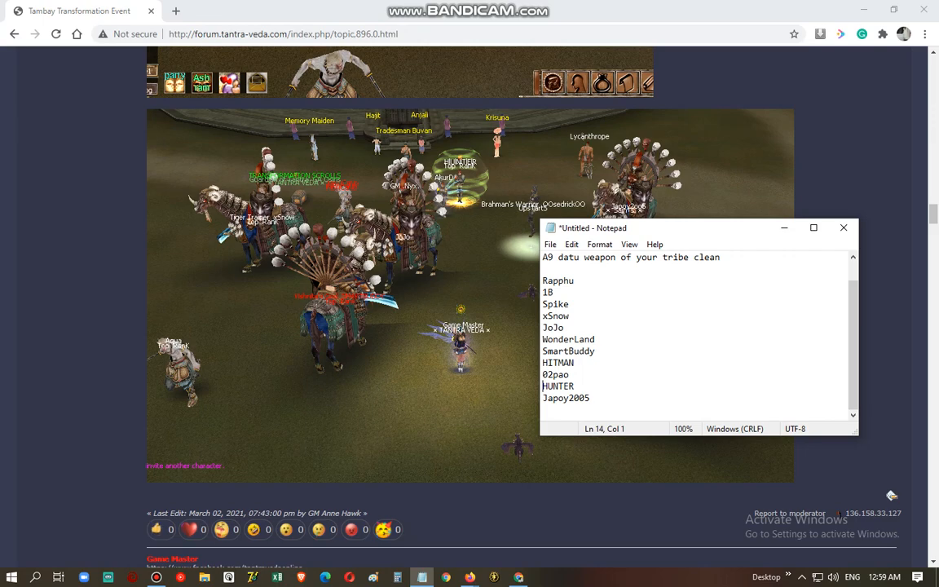
scroll("down", 3)
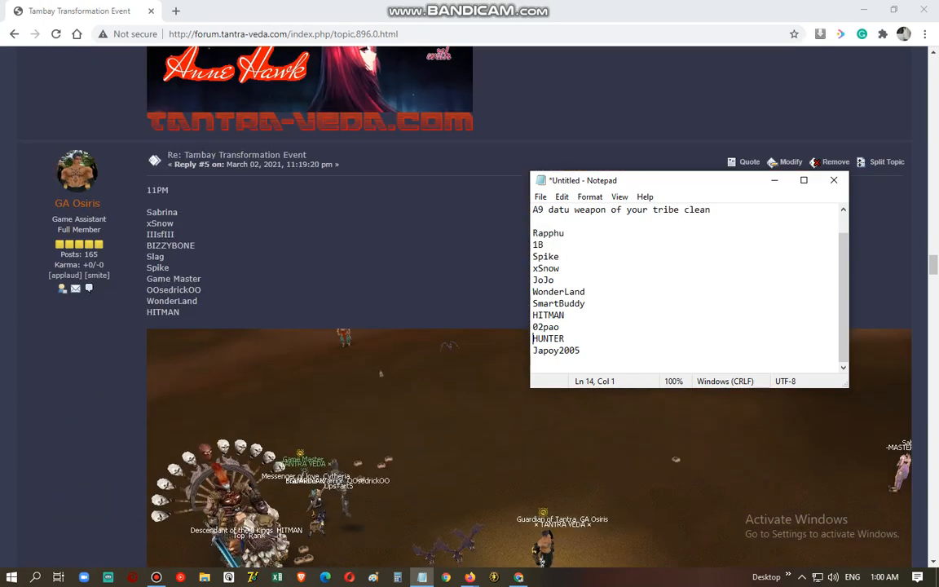
Check the later forum replies and add JOHN below Japoy2005 in the list
scroll("down", 3)
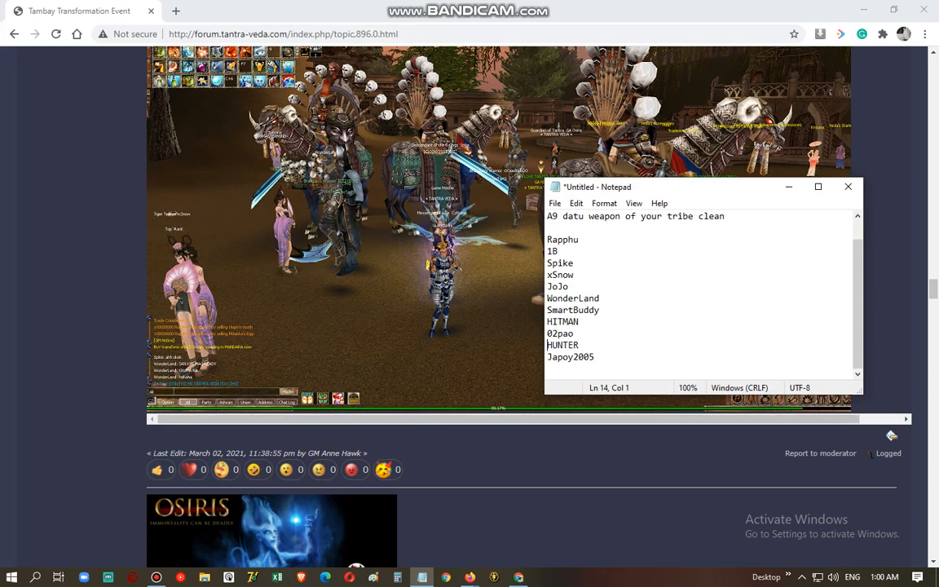
scroll("down", 3)
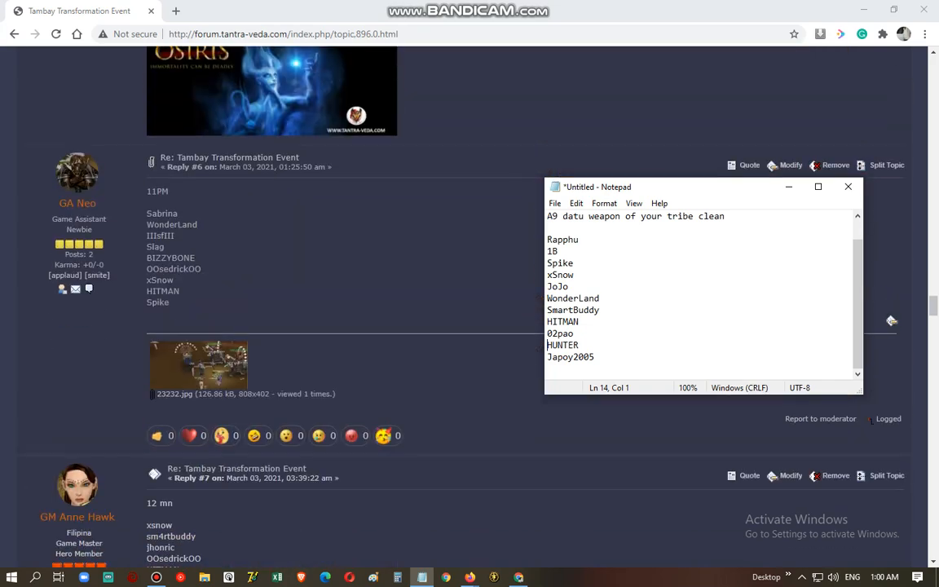
scroll("down", 3)
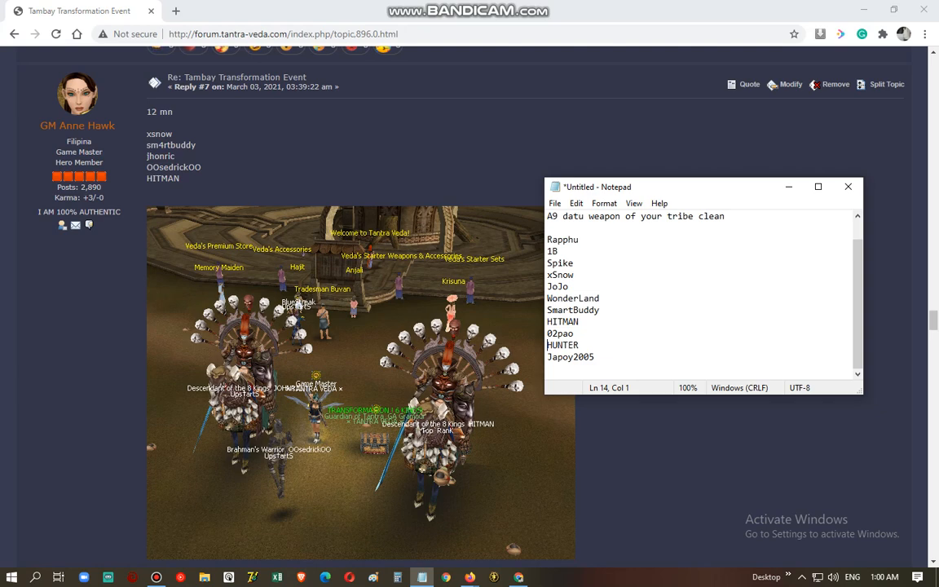
type("JOHN")
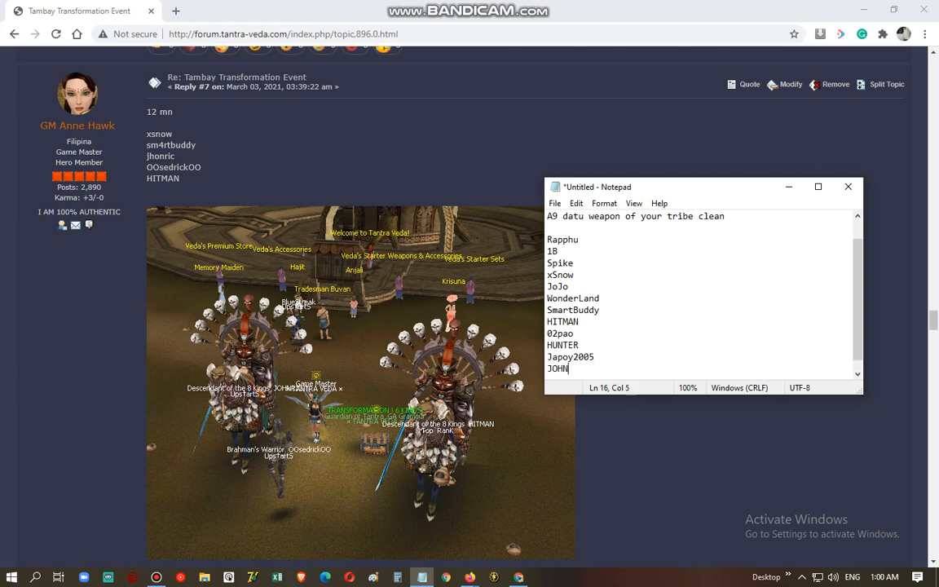